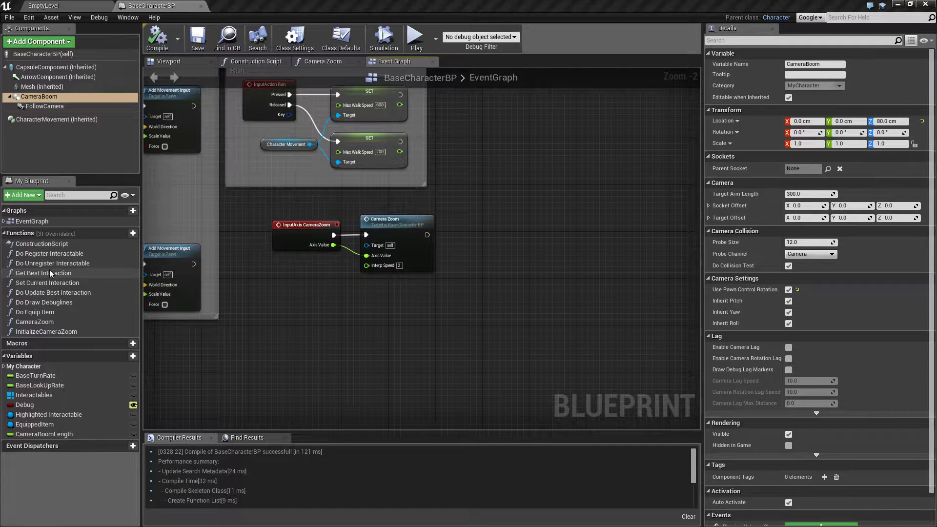
# Change the CameraZoom Clamp node's minimum boom length to -254.
pyautogui.click(416, 35)
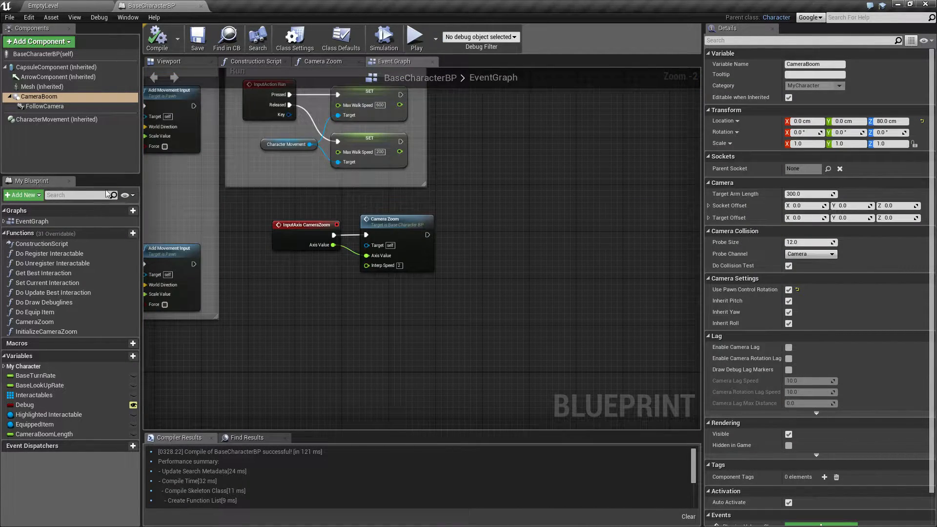
pyautogui.moveTo(403, 219)
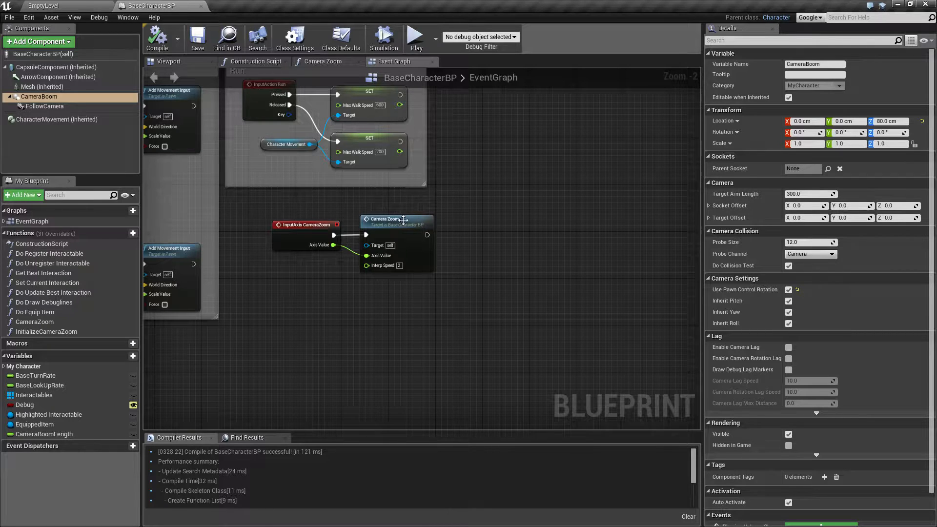
pyautogui.click(323, 61)
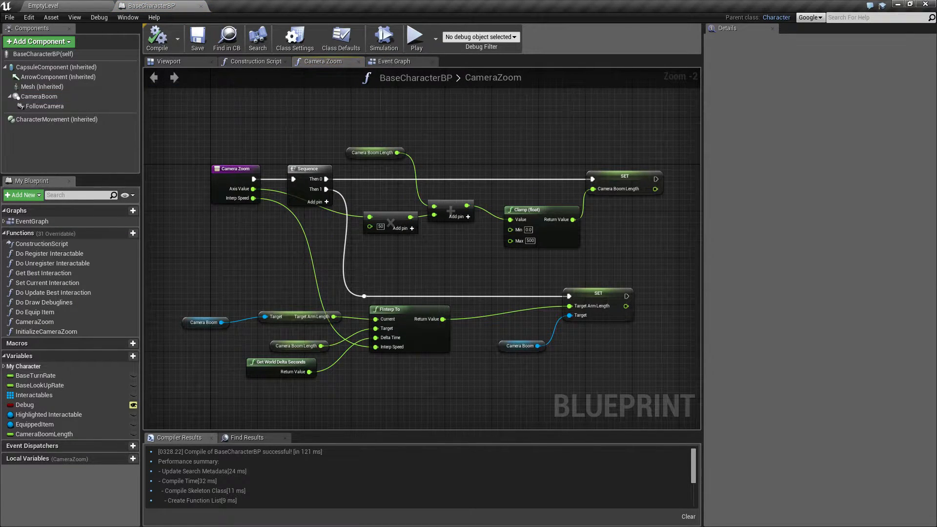
pyautogui.moveTo(439, 258)
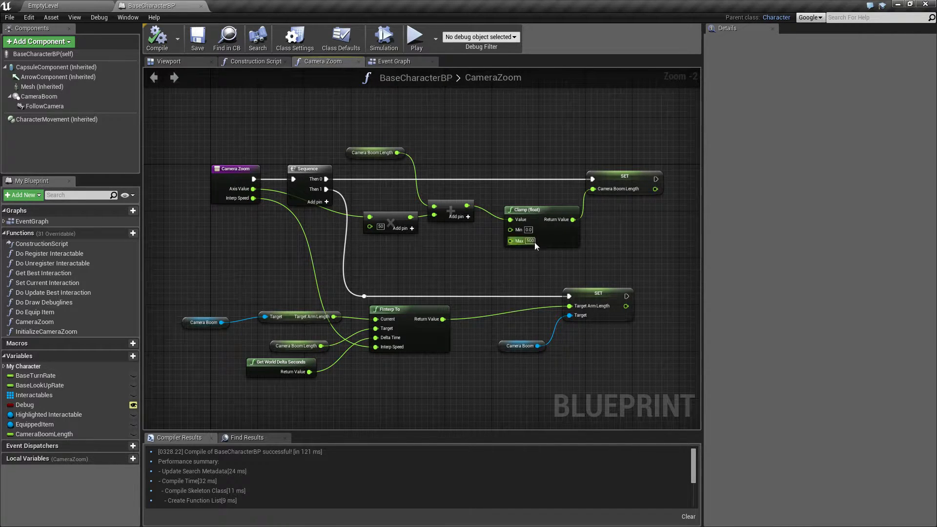
pyautogui.click(528, 229)
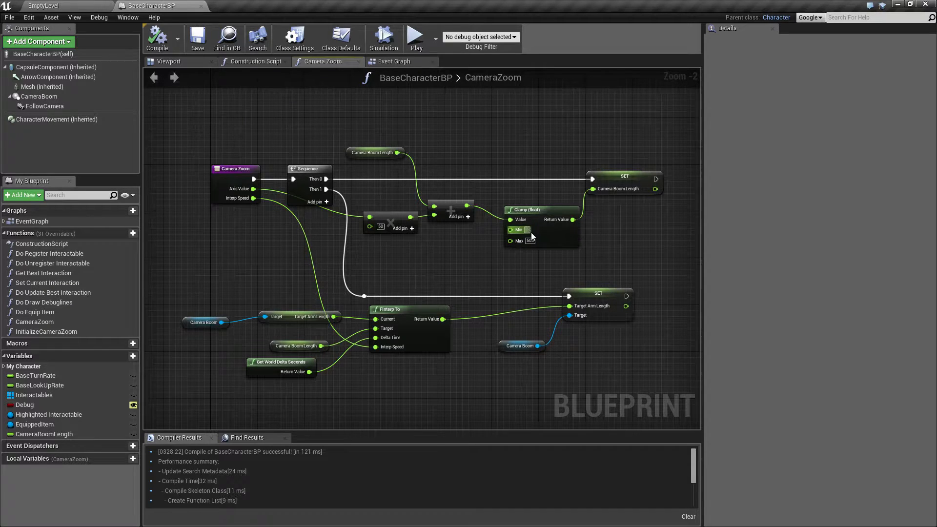
pyautogui.write('-254')
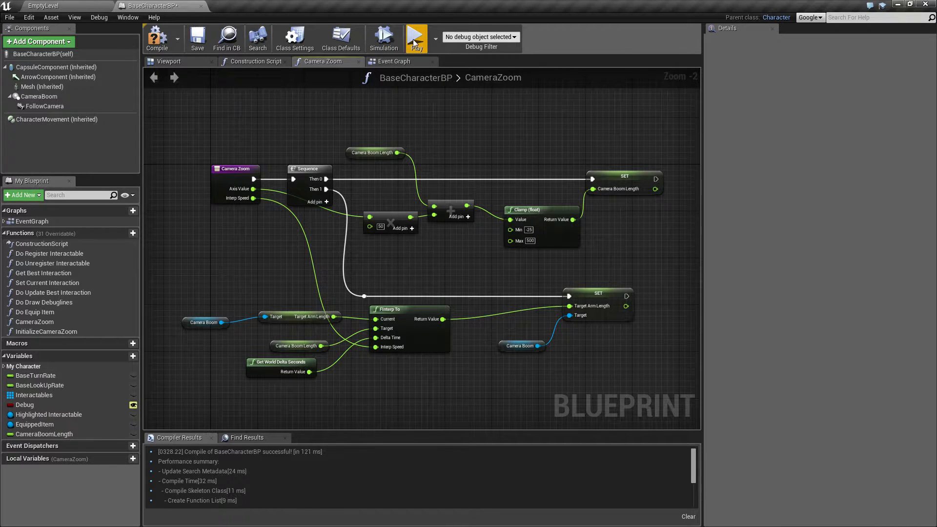
pyautogui.click(416, 37)
pyautogui.write('0')
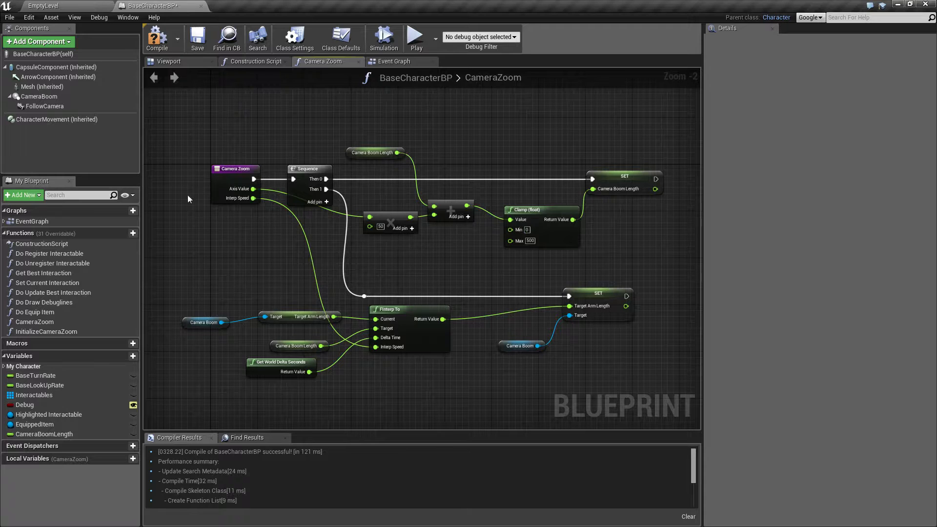
pyautogui.moveTo(635, 278)
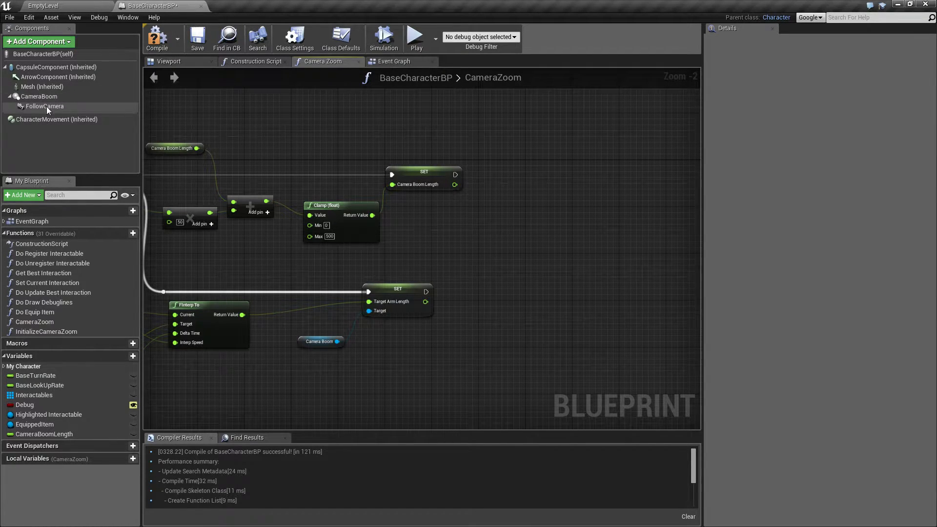
# Add a camera component named FirstPersonCamera under the Mesh and select it.
pyautogui.click(38, 41)
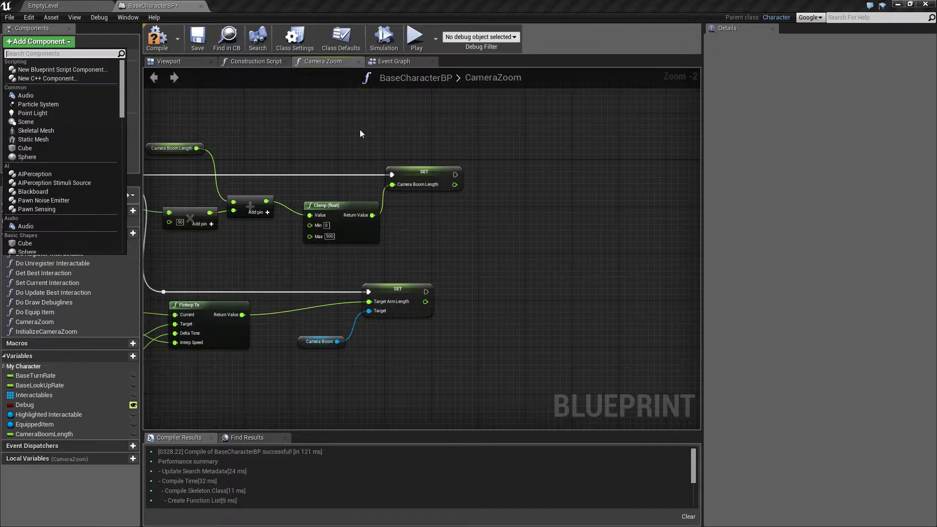
pyautogui.click(32, 116)
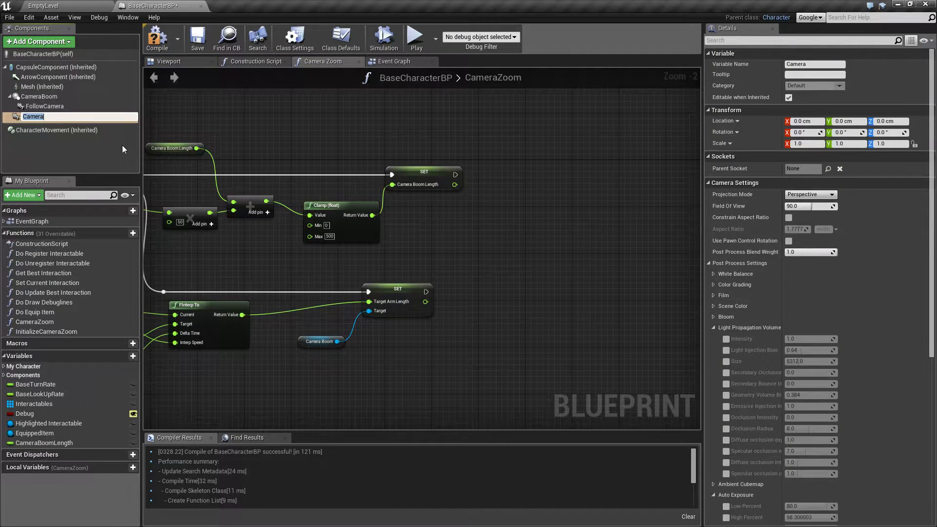
pyautogui.write('FirstPerson')
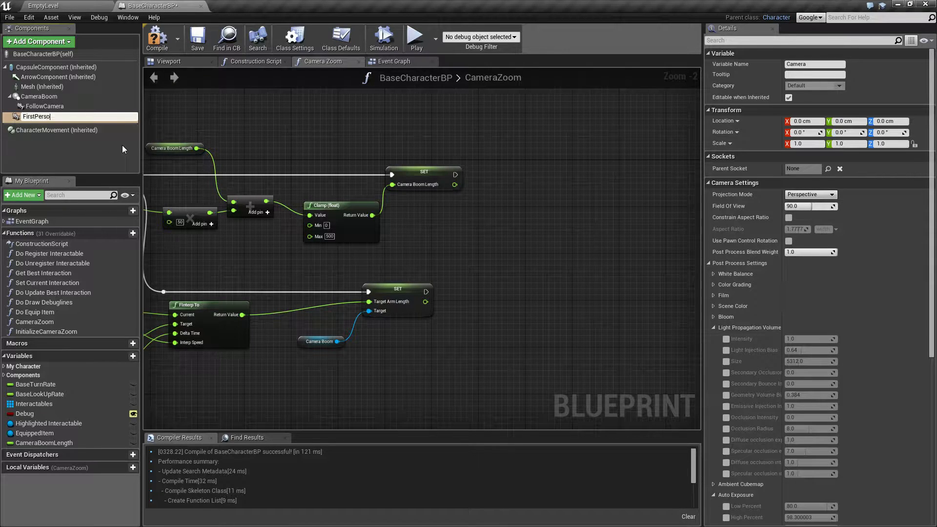
pyautogui.write('FirstPersonCamera')
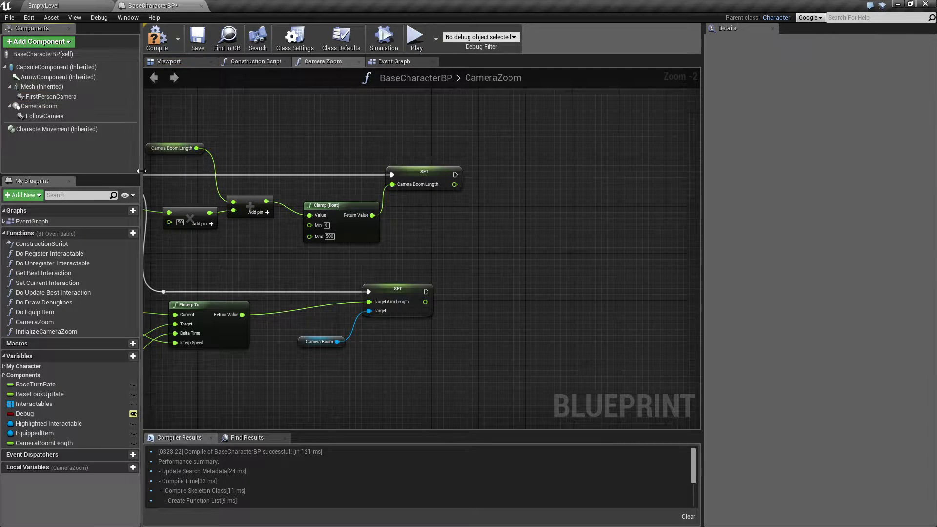
pyautogui.click(50, 97)
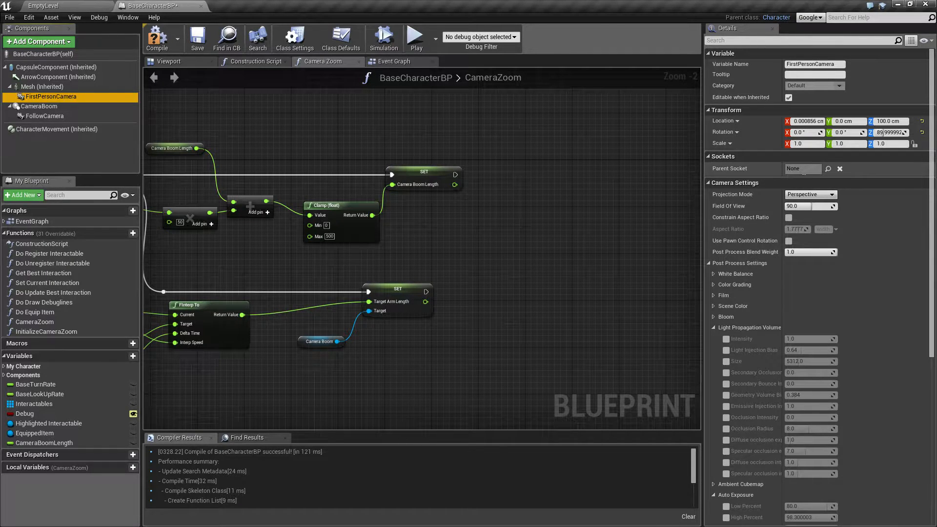
# Set FirstPersonCamera's parent socket to the head bone and compile BaseCharacterBP.
pyautogui.click(828, 169)
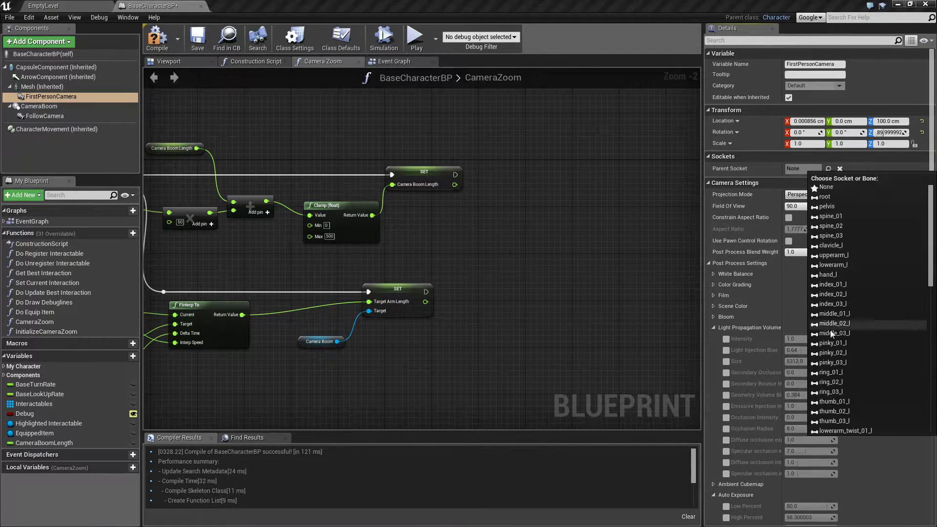
pyautogui.scroll(-3)
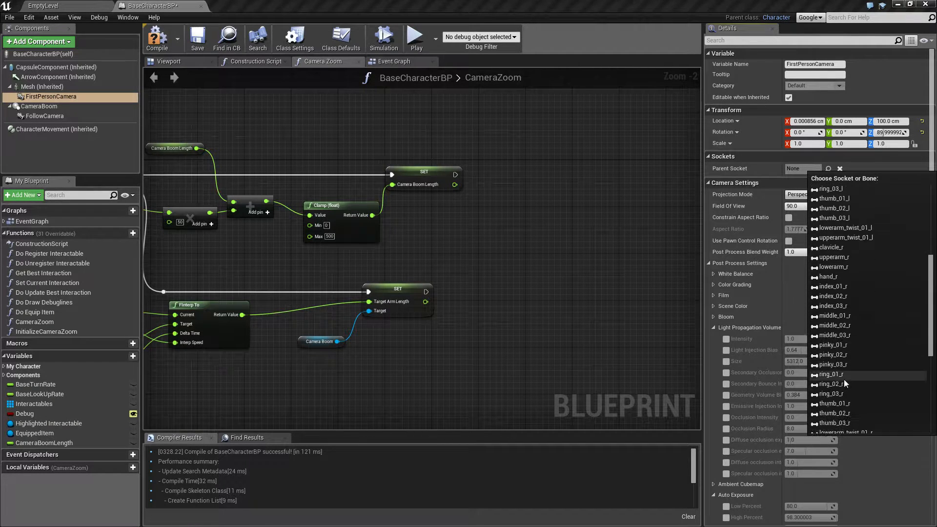
pyautogui.scroll(-3)
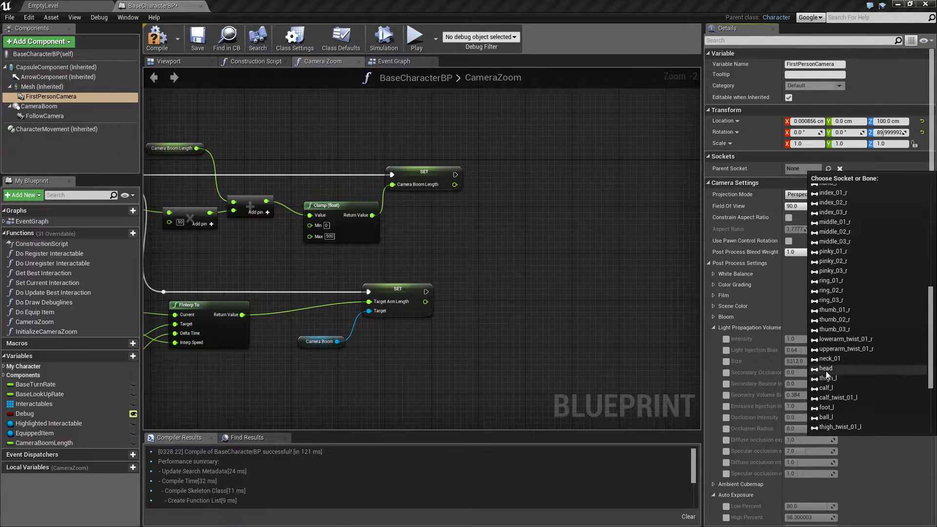
pyautogui.click(826, 368)
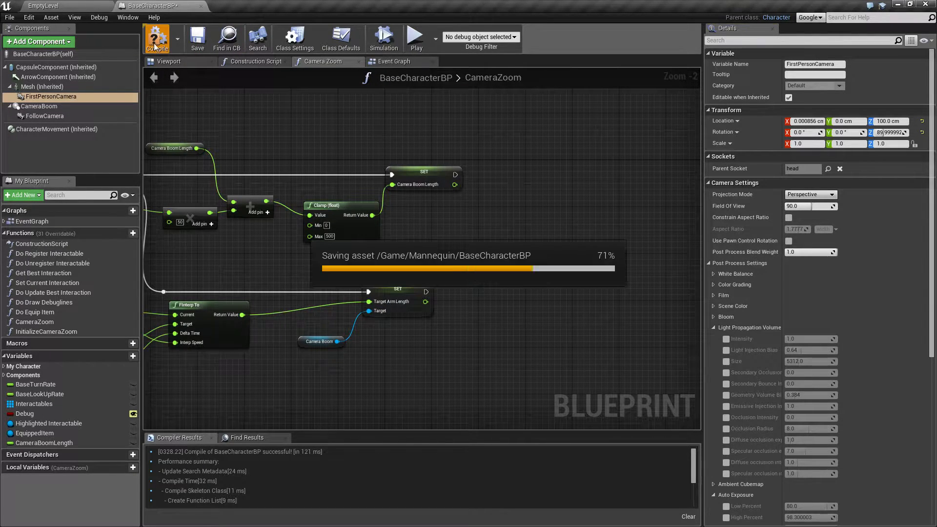
pyautogui.click(156, 38)
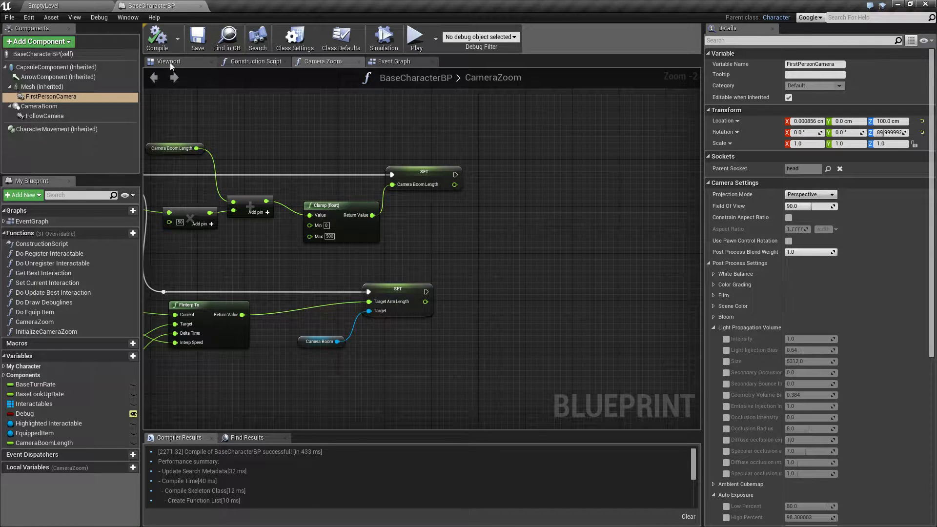
# Set FirstPersonCamera location to 0,0,0 with X rotation -90, then run a test play.
pyautogui.click(169, 61)
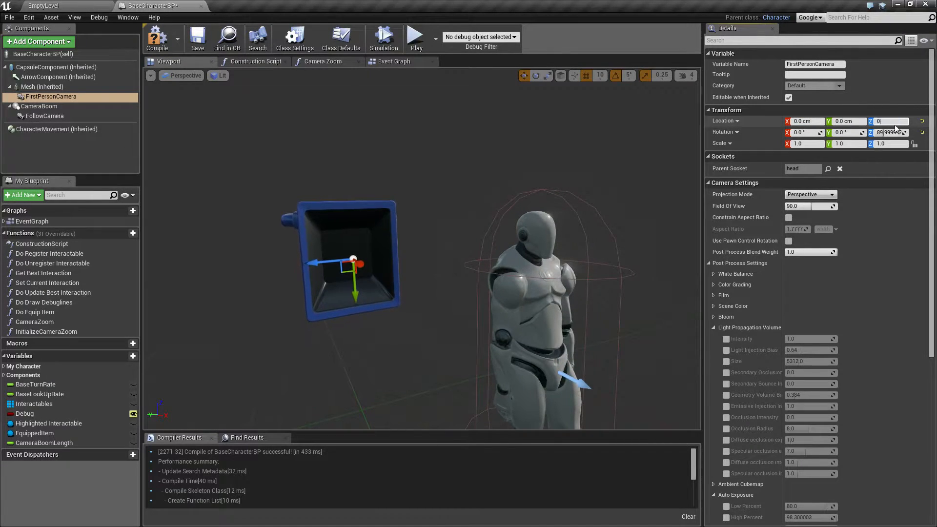
pyautogui.write('0.0 cm')
pyautogui.click(808, 131)
pyautogui.write('-90')
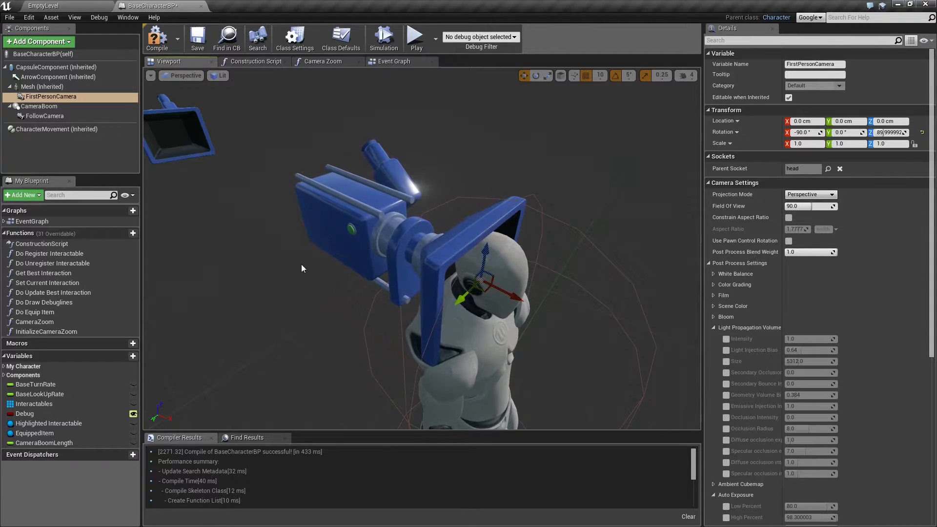
pyautogui.click(415, 37)
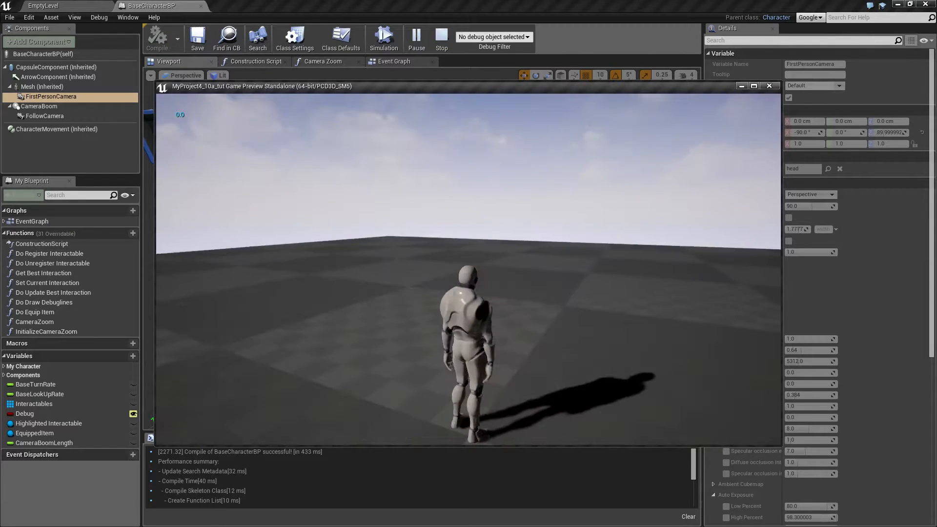
pyautogui.click(441, 37)
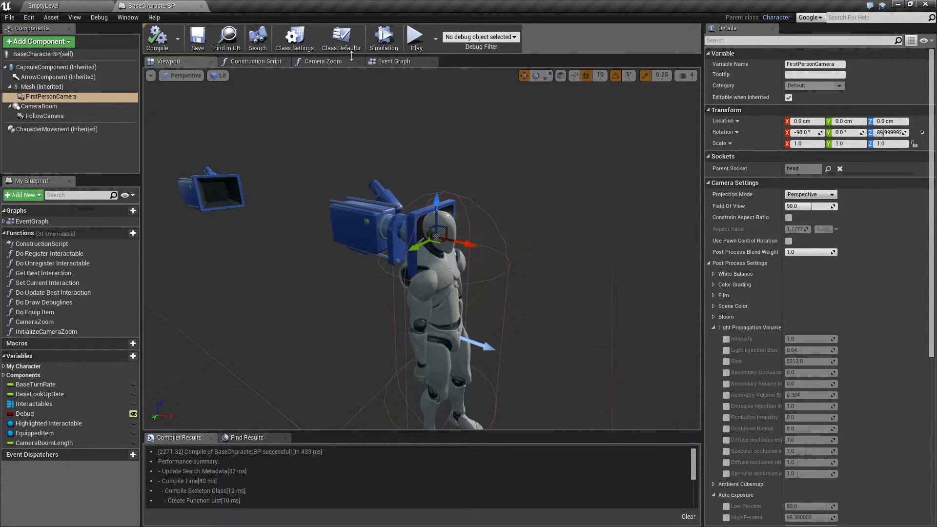
# Link a float comparison node after SET Target Arm Length in CameraZoom.
pyautogui.click(322, 61)
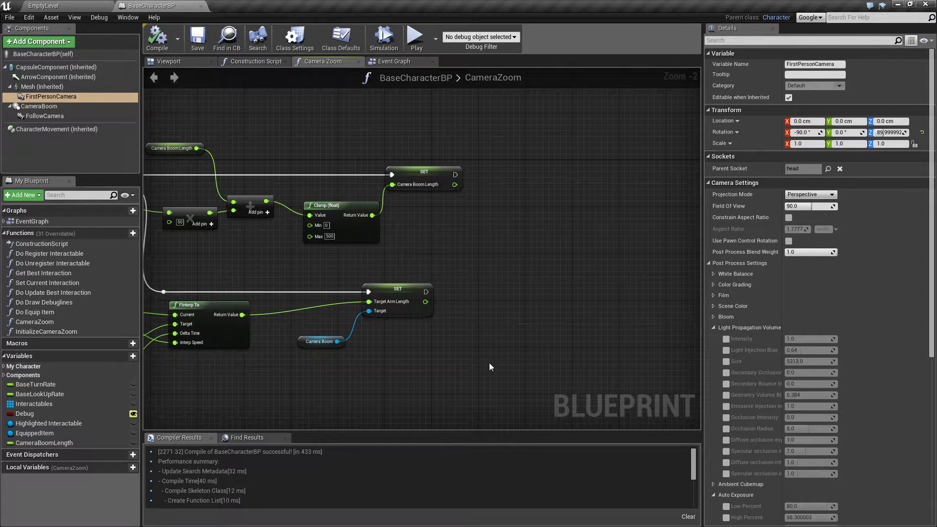
pyautogui.moveTo(447, 329)
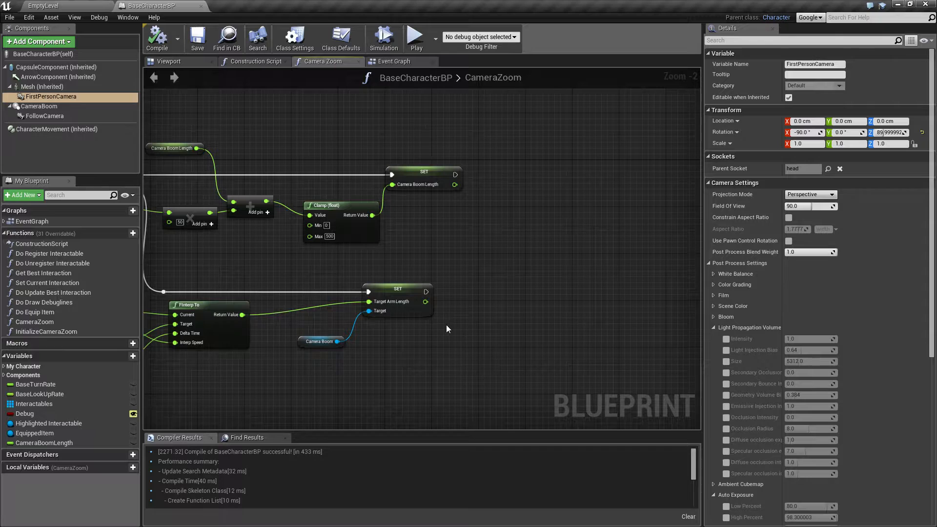
pyautogui.moveTo(440, 319)
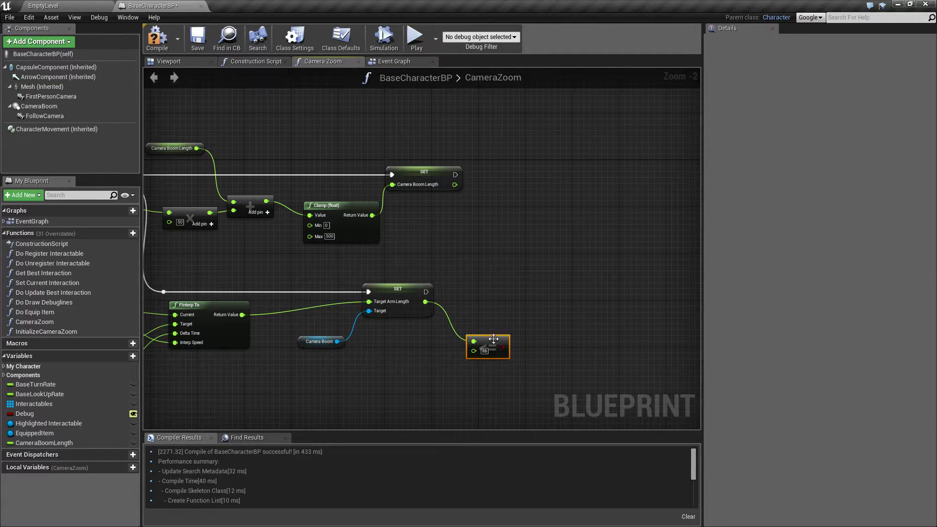
pyautogui.moveTo(487, 346); pyautogui.dragTo(470, 329)
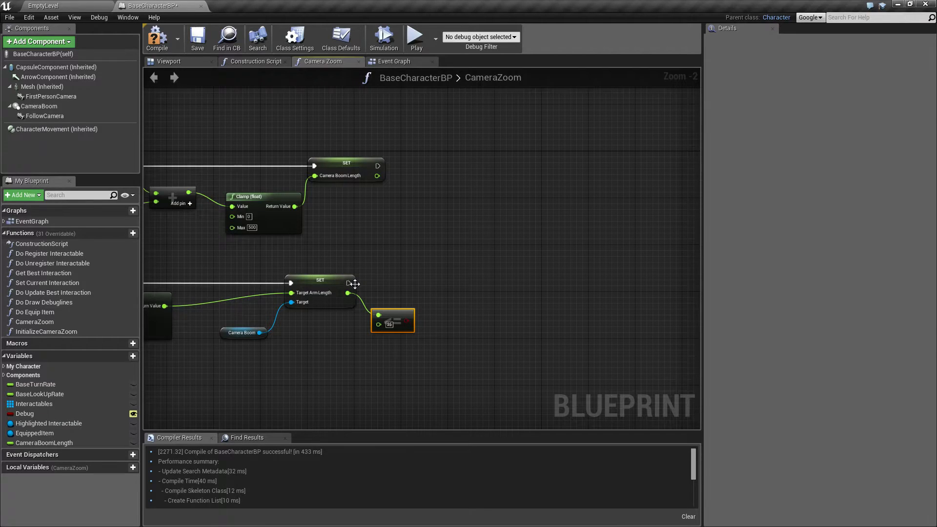
pyautogui.click(39, 106)
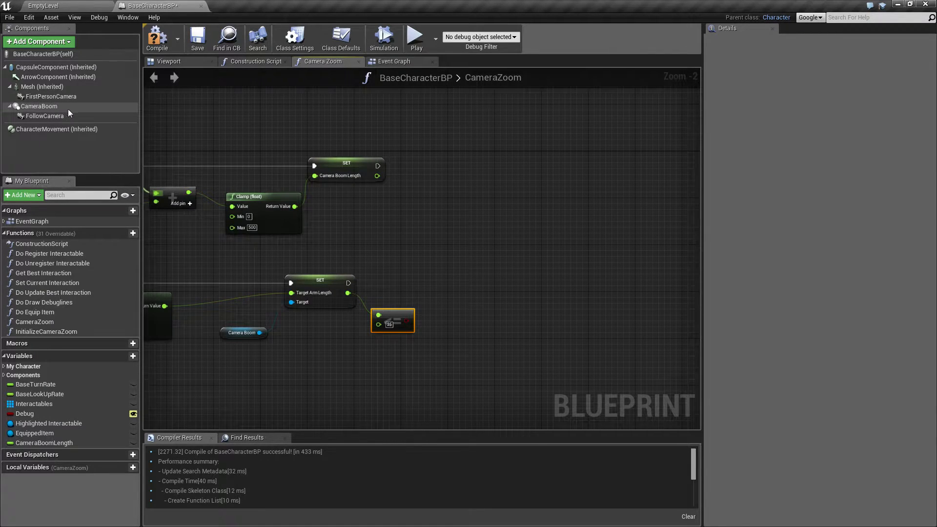
# Add FirstPersonCamera Set Active after the arm-length setter, New Active from the comparison.
pyautogui.click(51, 96)
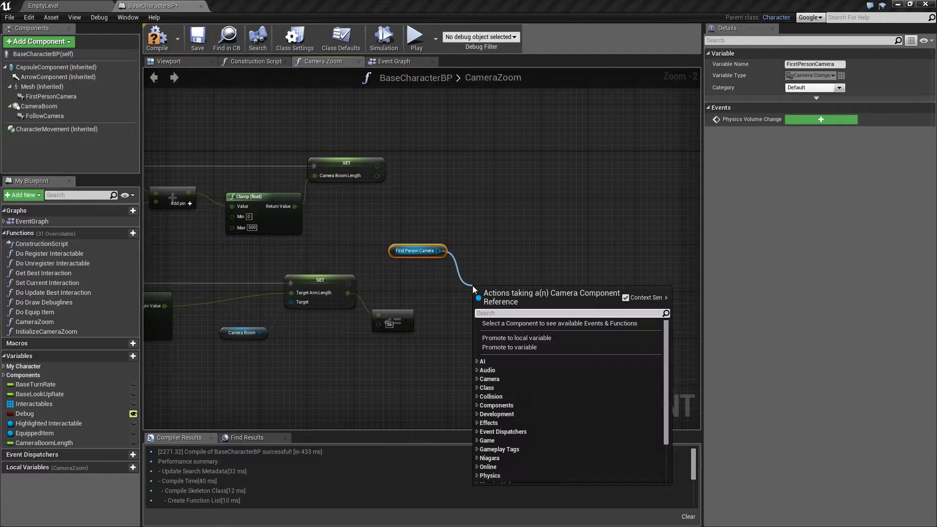
pyautogui.write('set act')
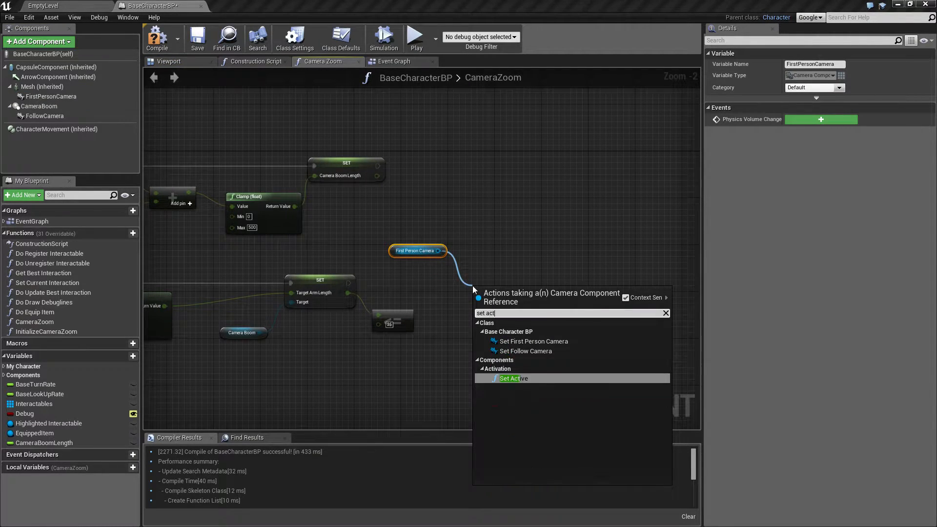
pyautogui.moveTo(524, 383)
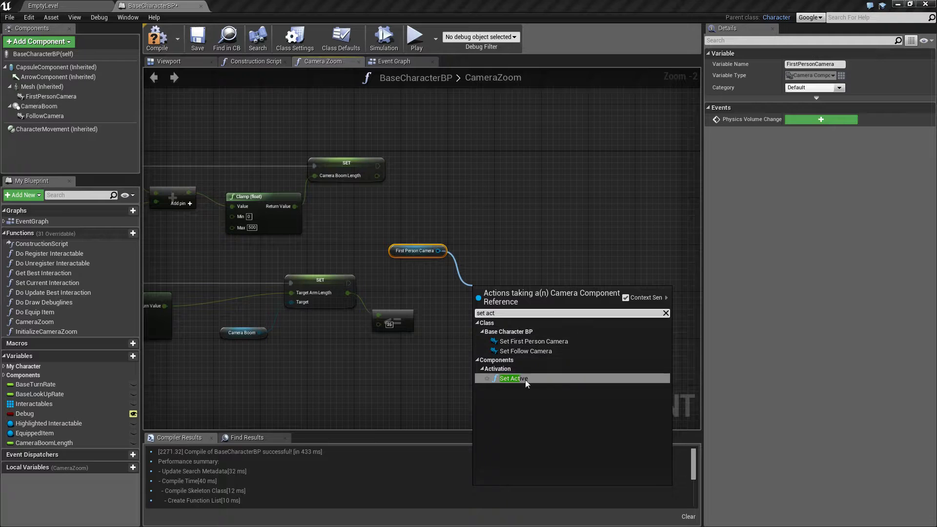
pyautogui.click(510, 378)
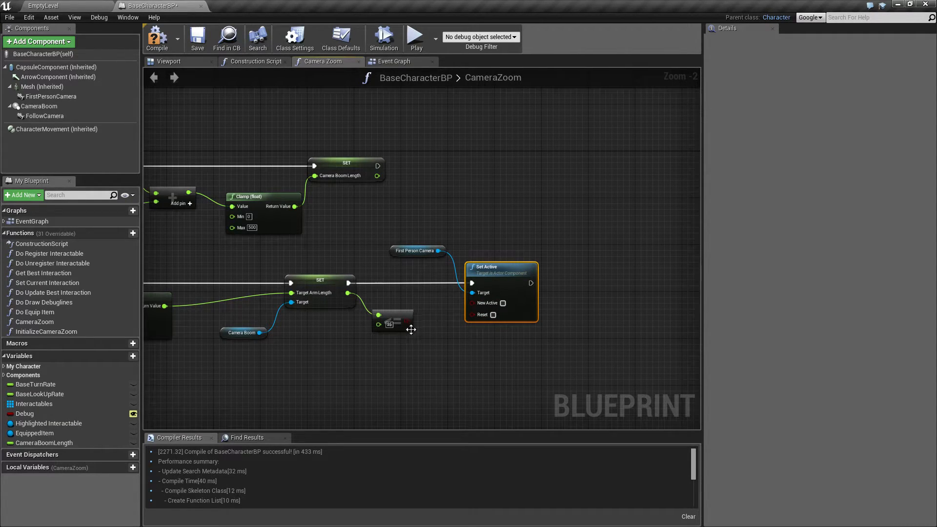
pyautogui.moveTo(433, 330)
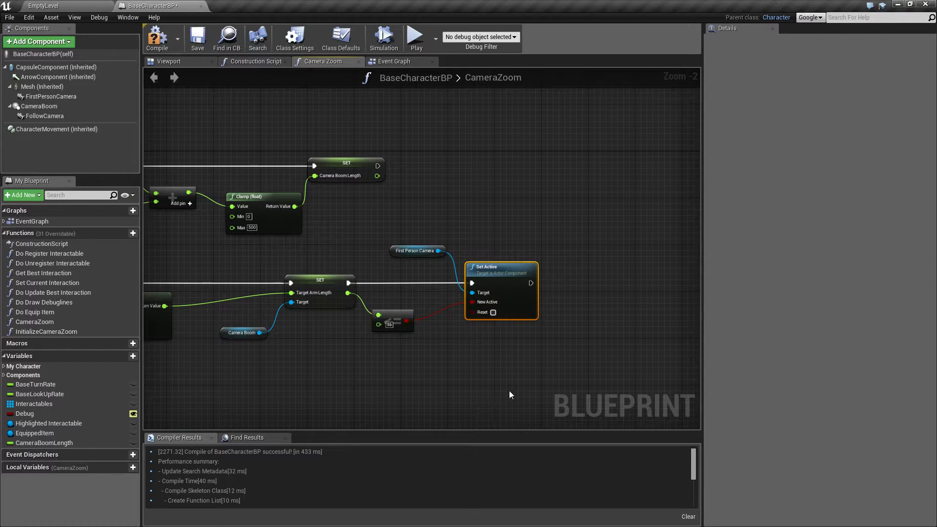
pyautogui.moveTo(512, 377)
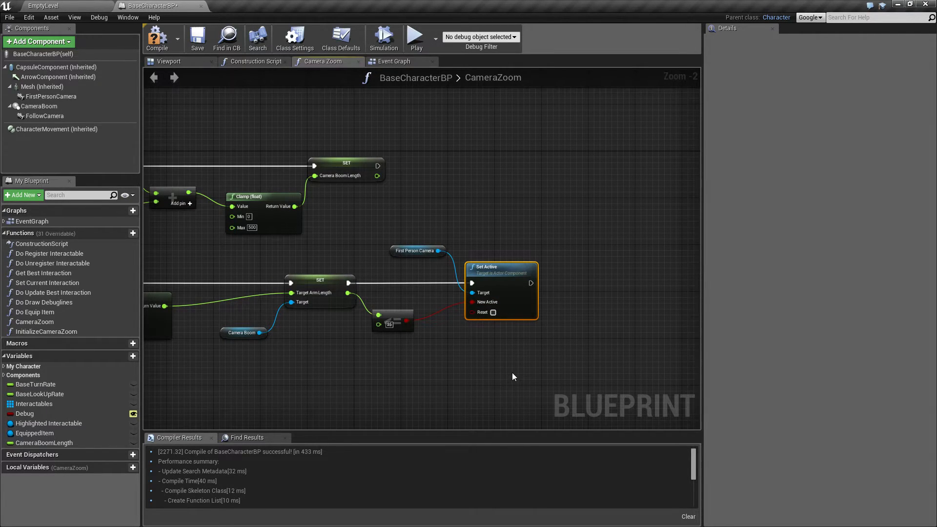
pyautogui.moveTo(513, 376); pyautogui.dragTo(496, 371)
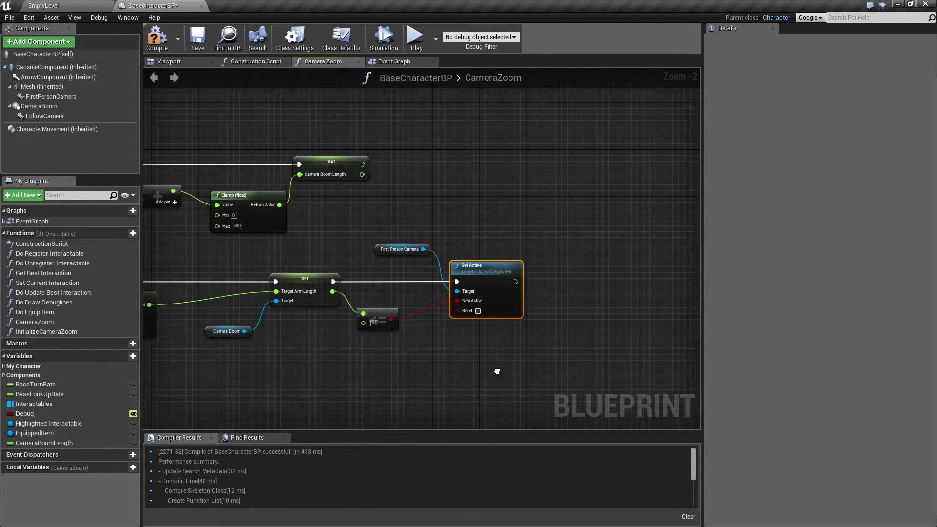
pyautogui.moveTo(503, 292)
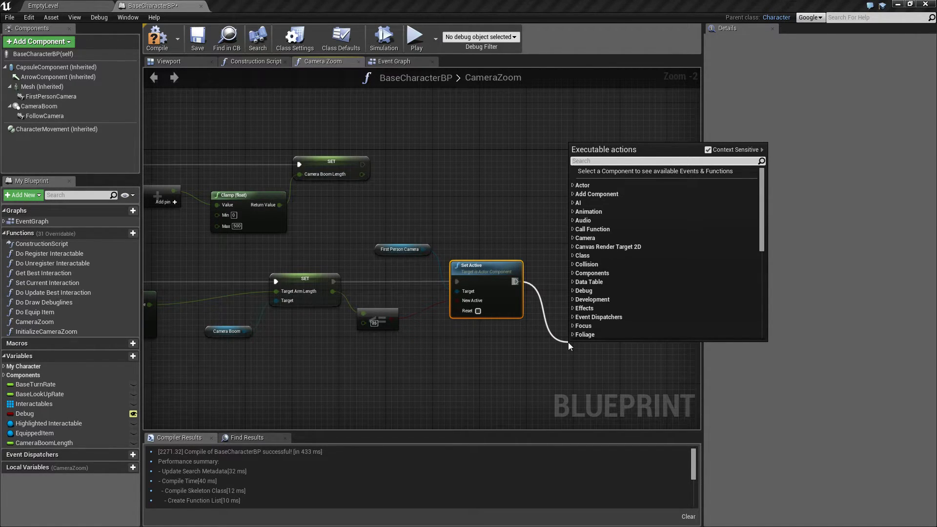
pyautogui.moveTo(499, 324)
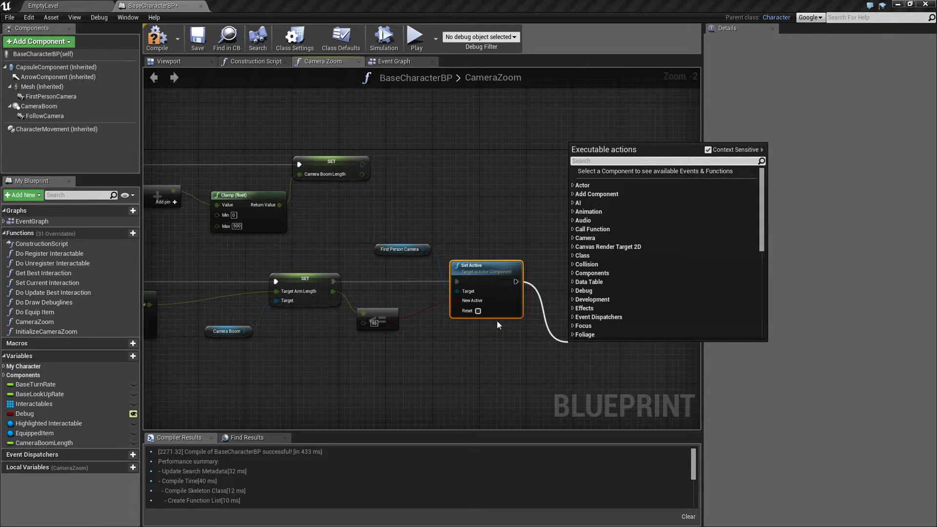
pyautogui.click(45, 116)
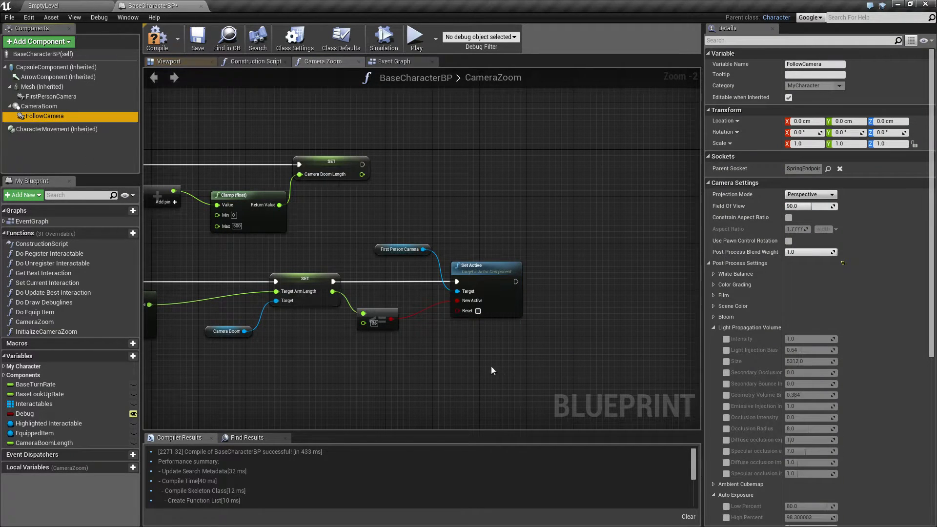
# Chain a FollowCamera Set Active fed through a NOT node, then test-play.
pyautogui.moveTo(45, 116); pyautogui.dragTo(527, 367)
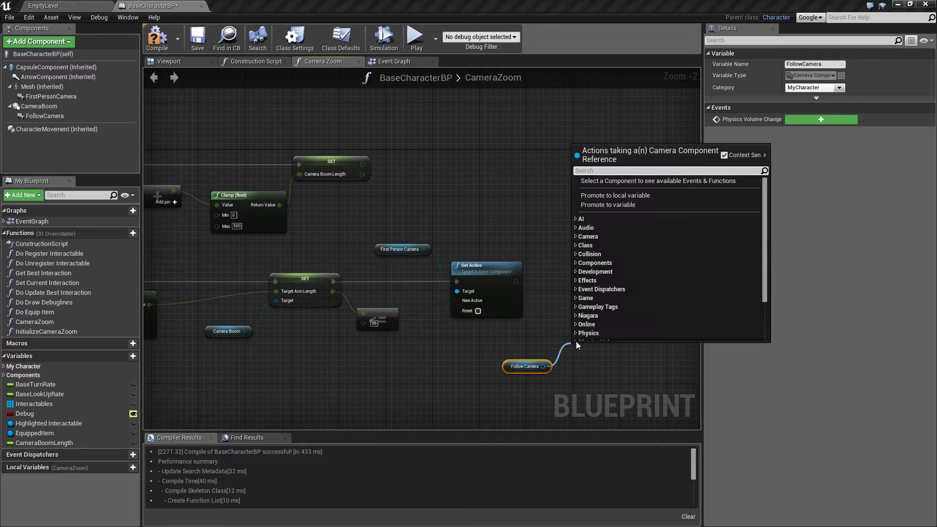
pyautogui.write('set active')
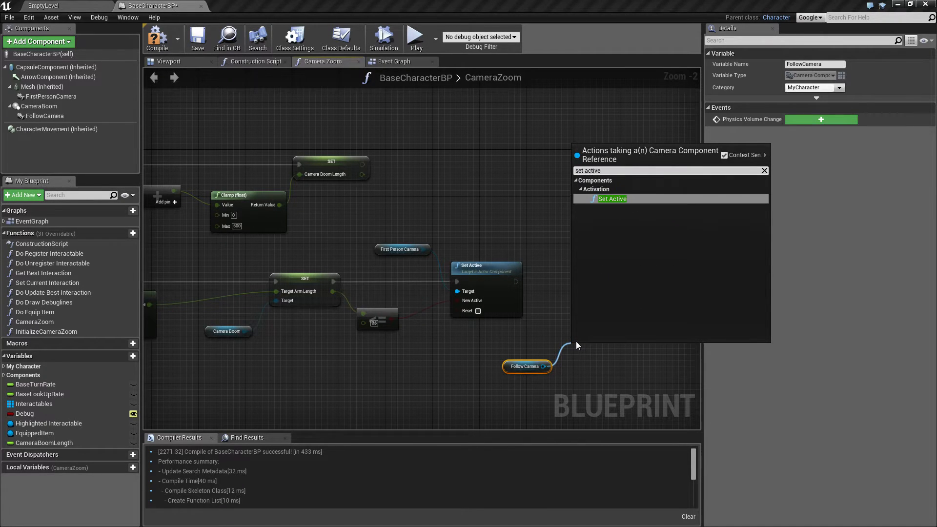
pyautogui.click(611, 199)
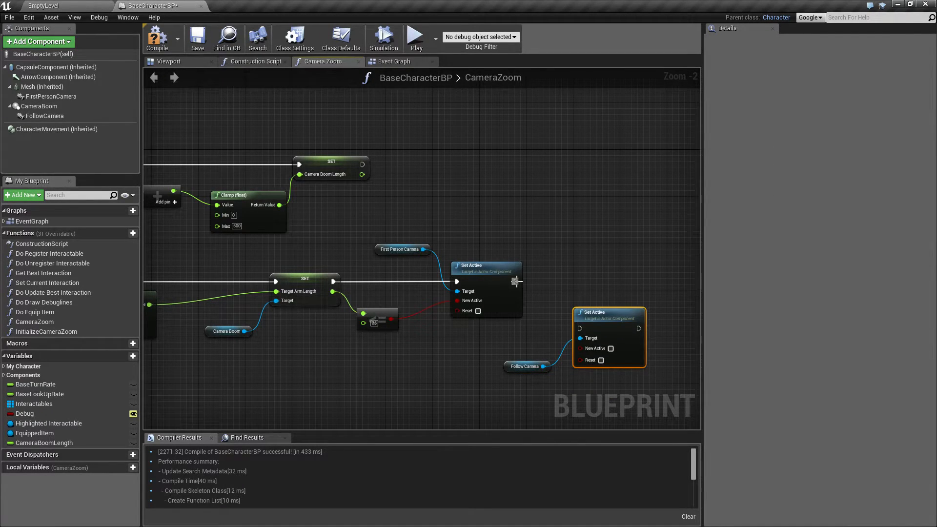
pyautogui.moveTo(515, 282); pyautogui.dragTo(578, 328)
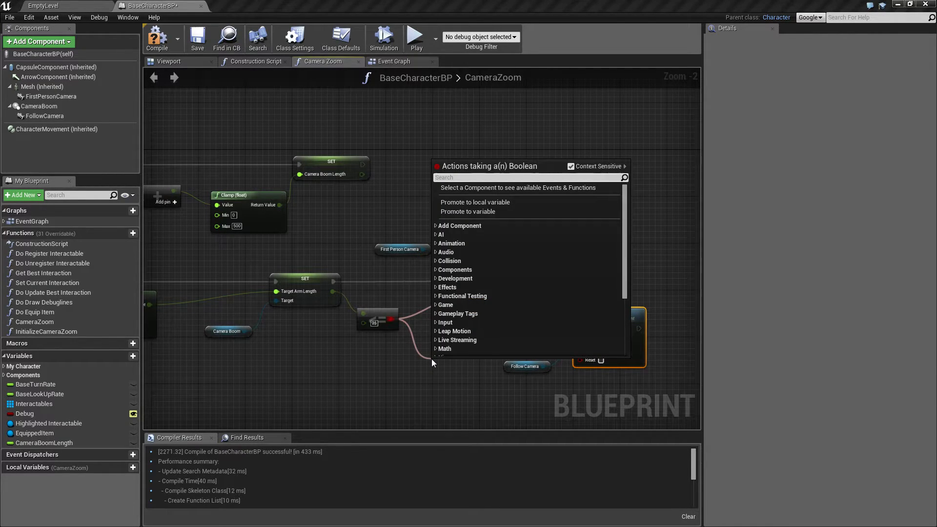
pyautogui.write('not')
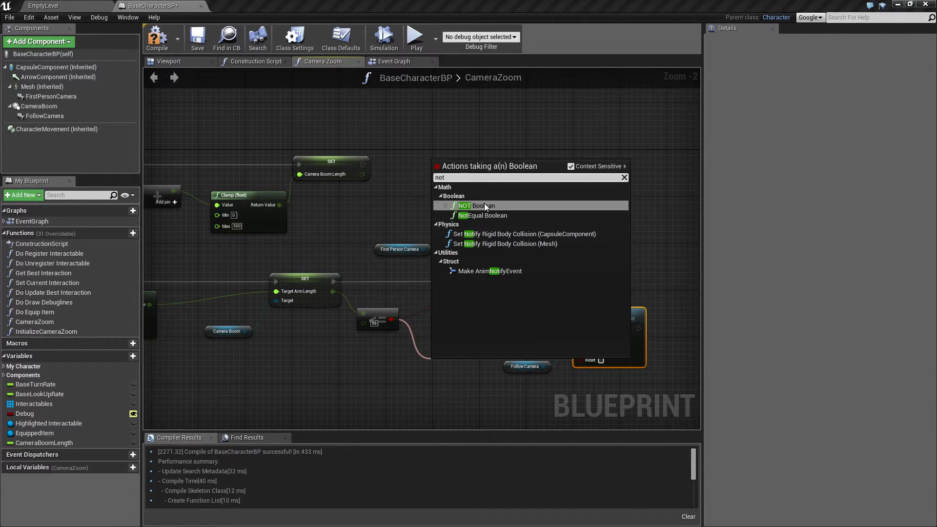
pyautogui.click(475, 205)
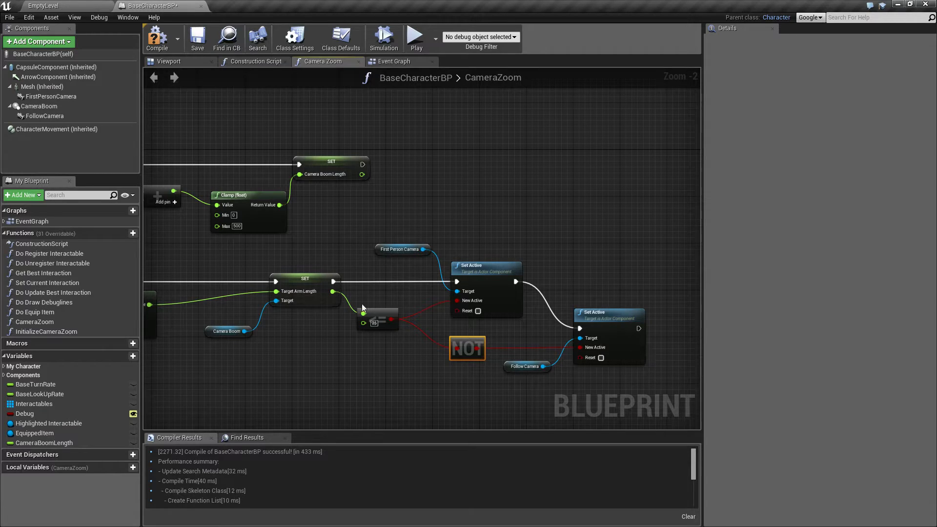
pyautogui.moveTo(357, 329)
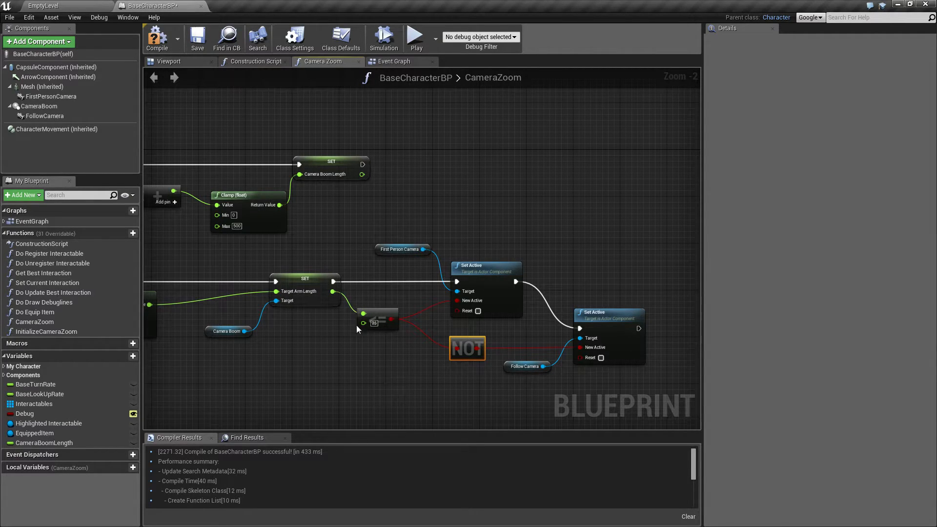
pyautogui.moveTo(542, 356)
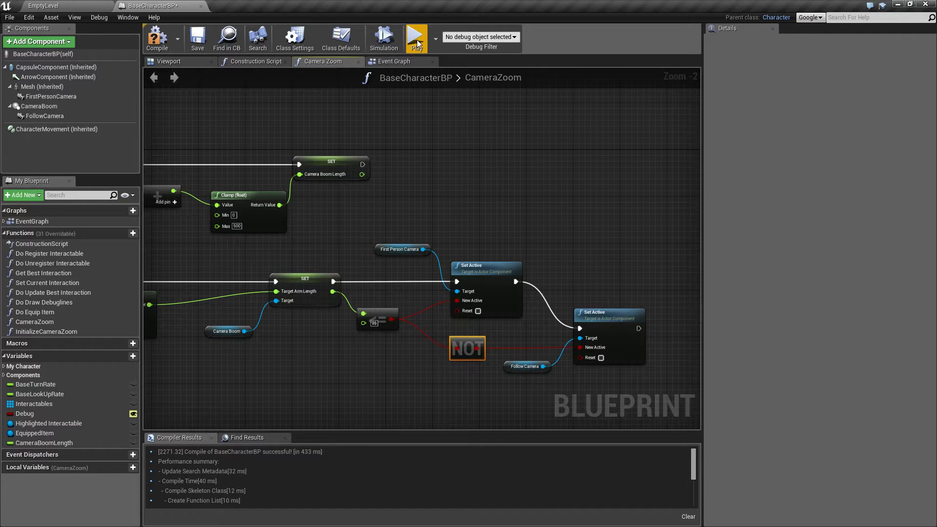
pyautogui.click(416, 37)
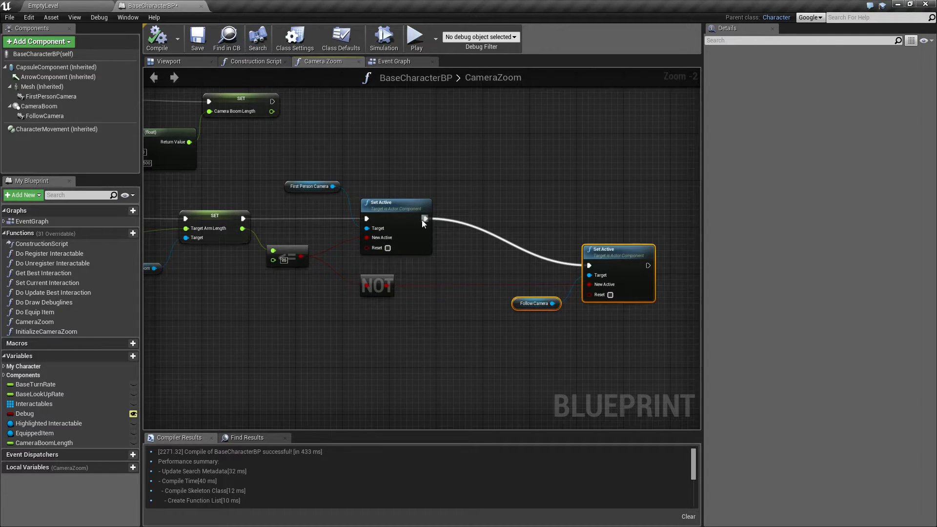
# Add a Use Controller Rotation Yaw setter after the camera activation, then delete it.
pyautogui.moveTo(424, 218); pyautogui.dragTo(475, 220)
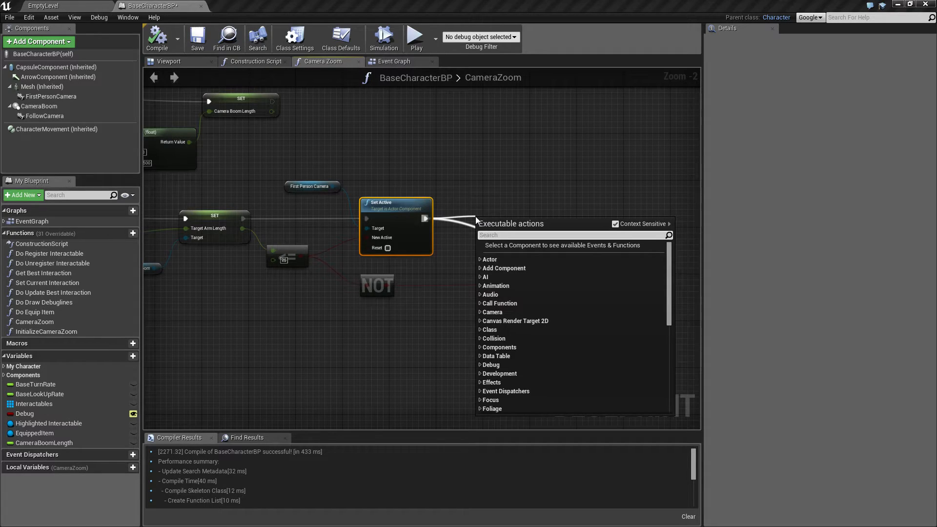
pyautogui.write('use controller')
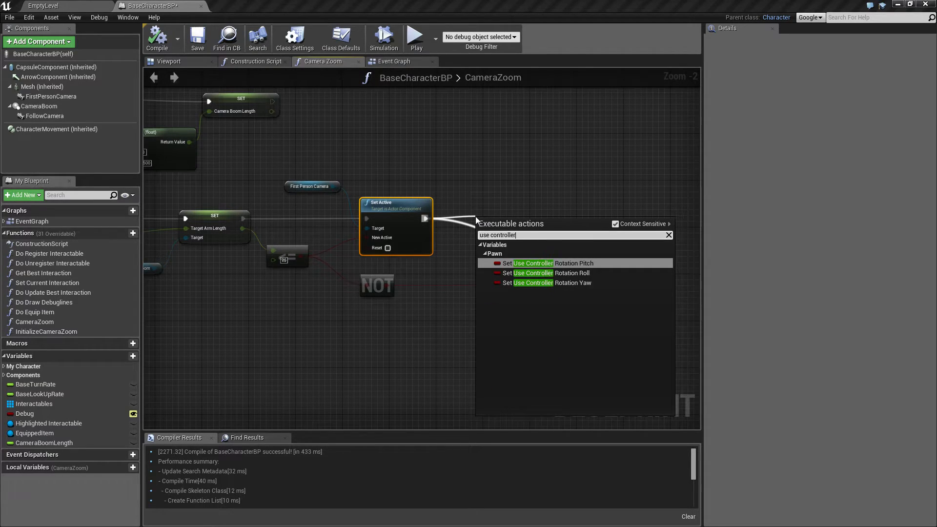
pyautogui.moveTo(584, 283)
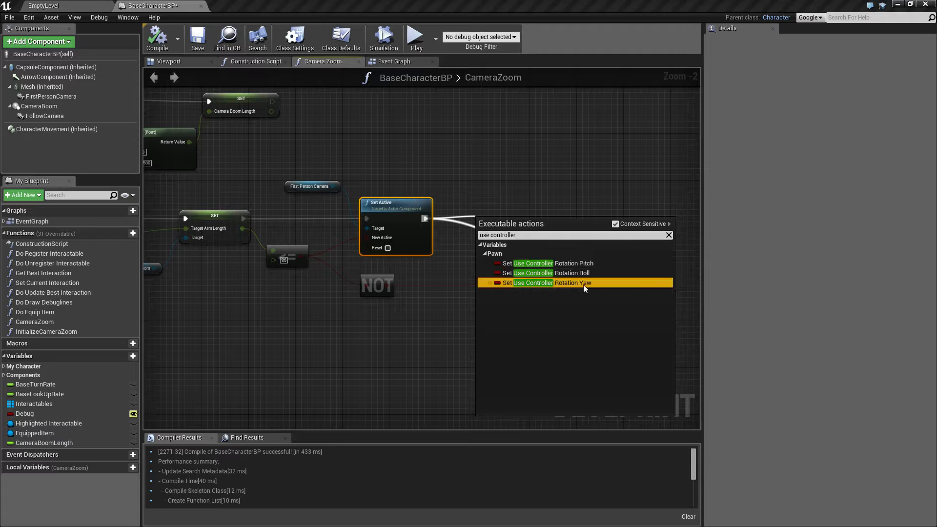
pyautogui.click(572, 283)
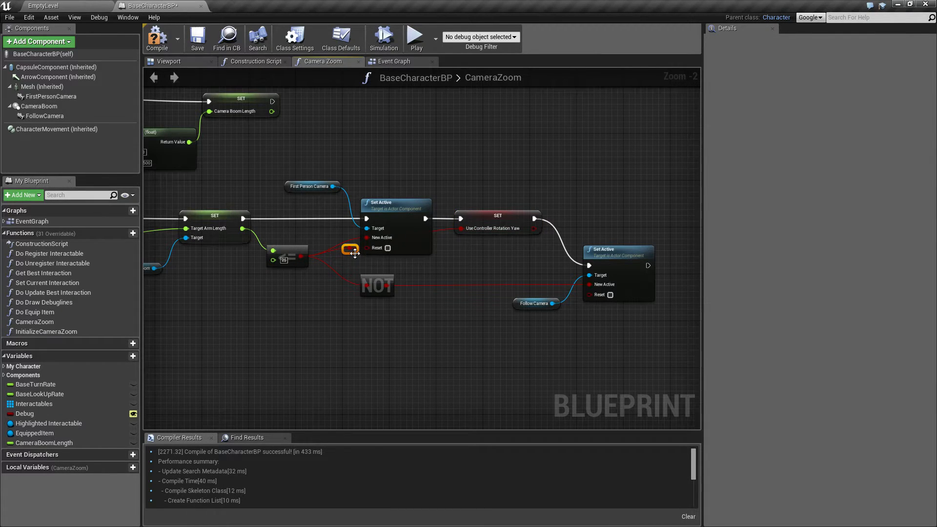
pyautogui.moveTo(351, 249); pyautogui.dragTo(438, 256)
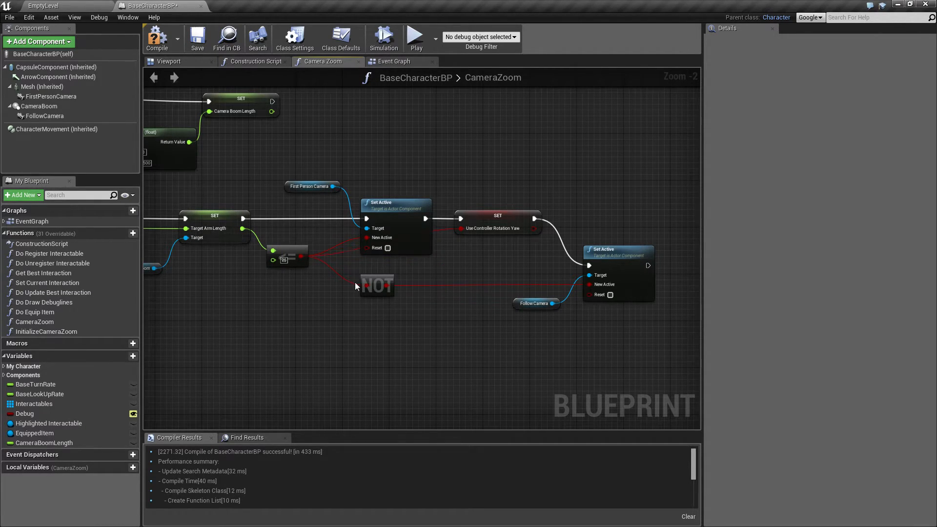
pyautogui.moveTo(489, 299)
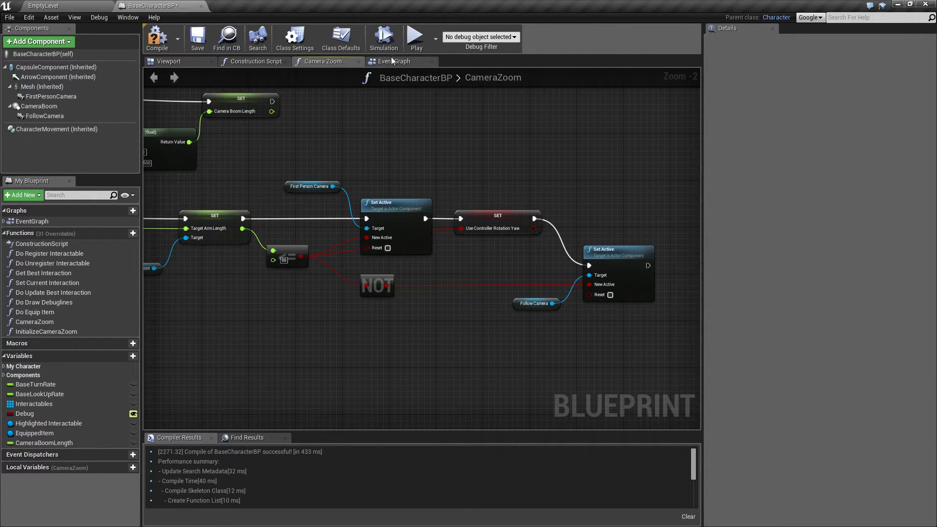
pyautogui.click(416, 37)
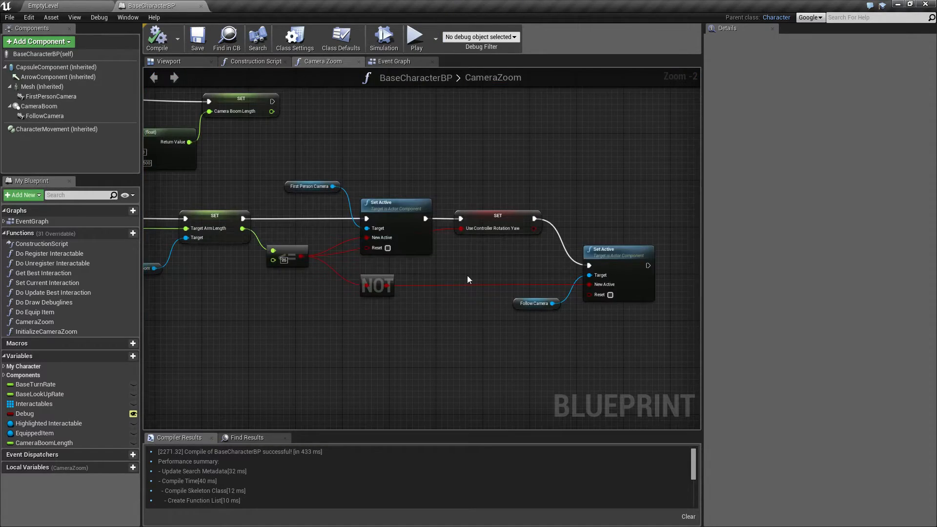
pyautogui.moveTo(471, 226)
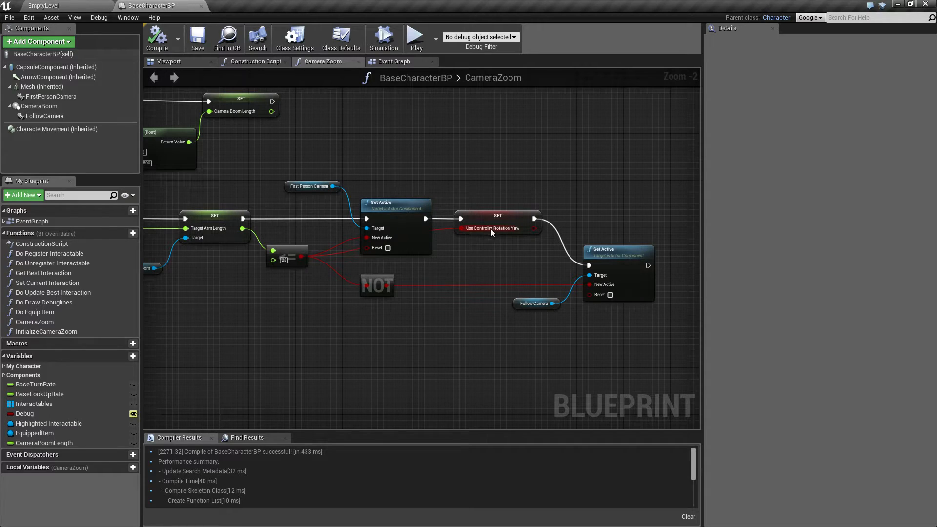
pyautogui.click(498, 228)
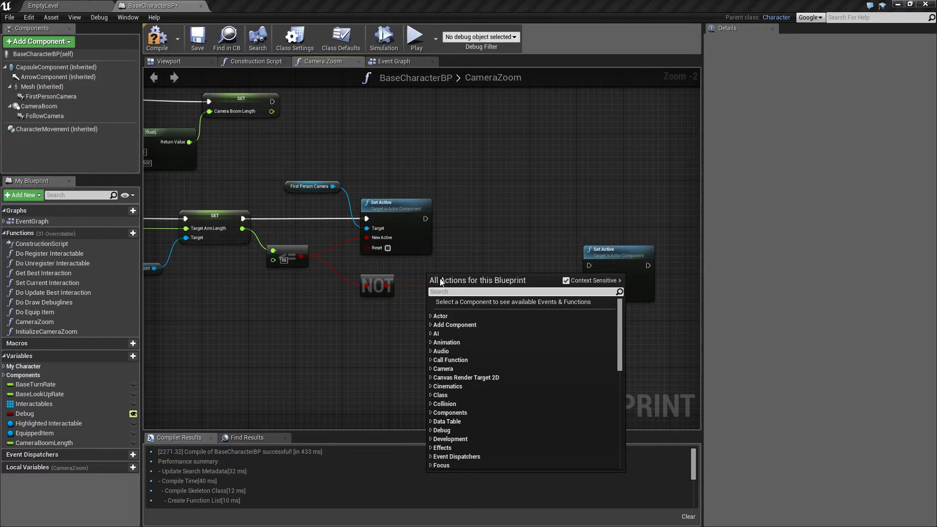
# Insert a Self-targeted Set Use Controller Rotation Yaw between both Set Active nodes and compile.
pyautogui.write('self')
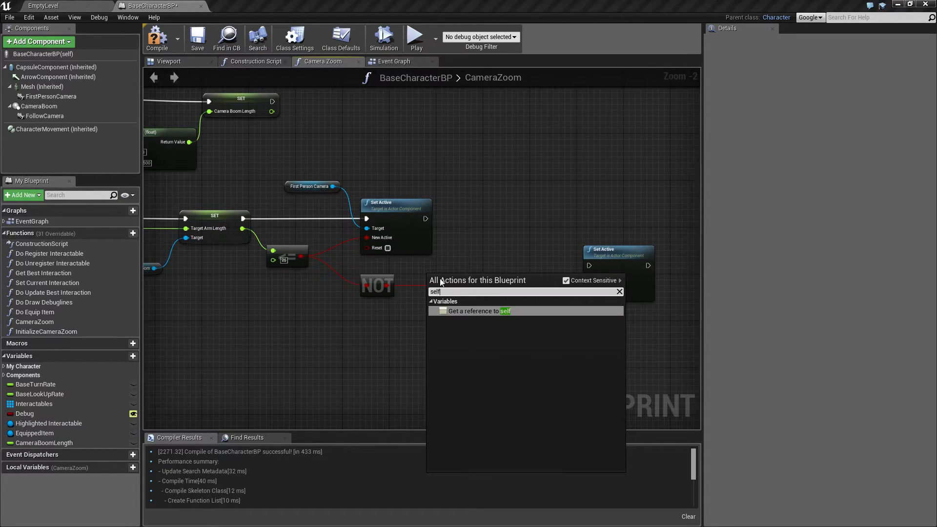
pyautogui.click(475, 310)
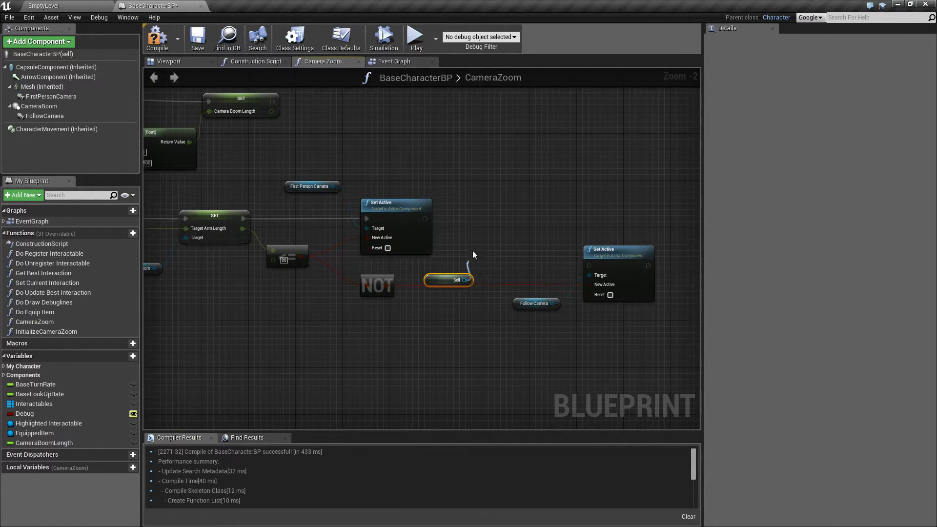
pyautogui.moveTo(466, 280); pyautogui.dragTo(484, 248)
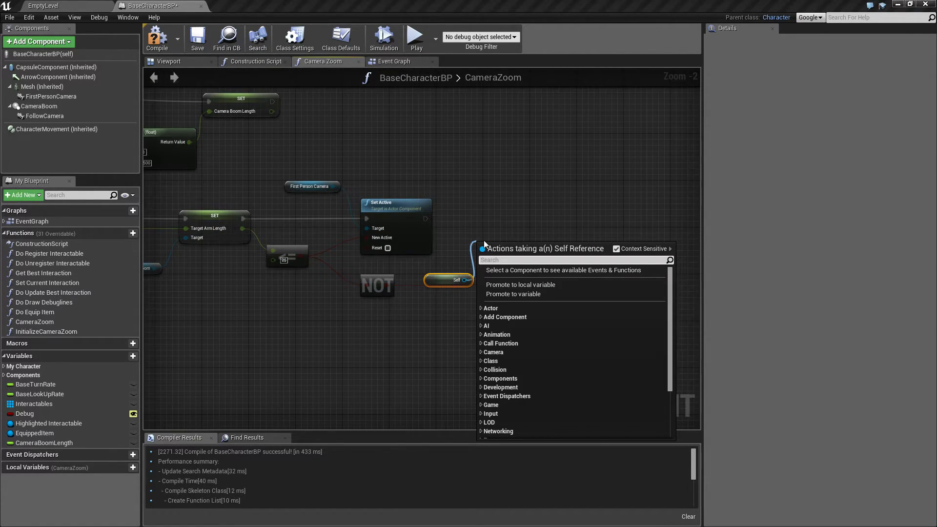
pyautogui.write('set controller')
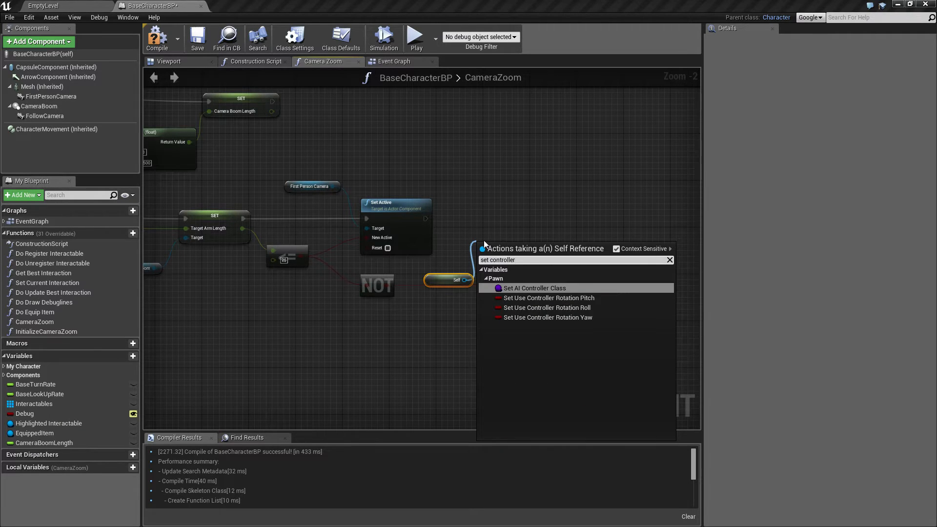
pyautogui.click(546, 317)
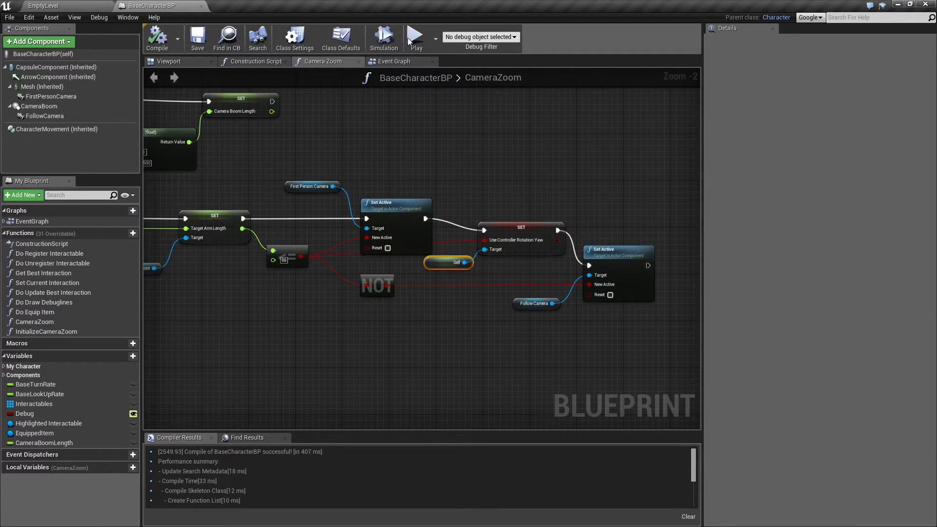
pyautogui.click(415, 37)
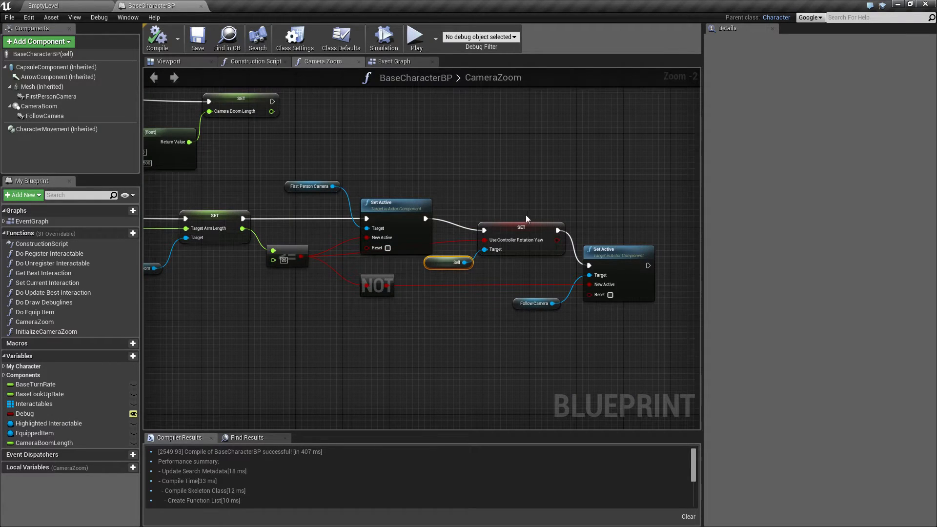
pyautogui.moveTo(293, 389)
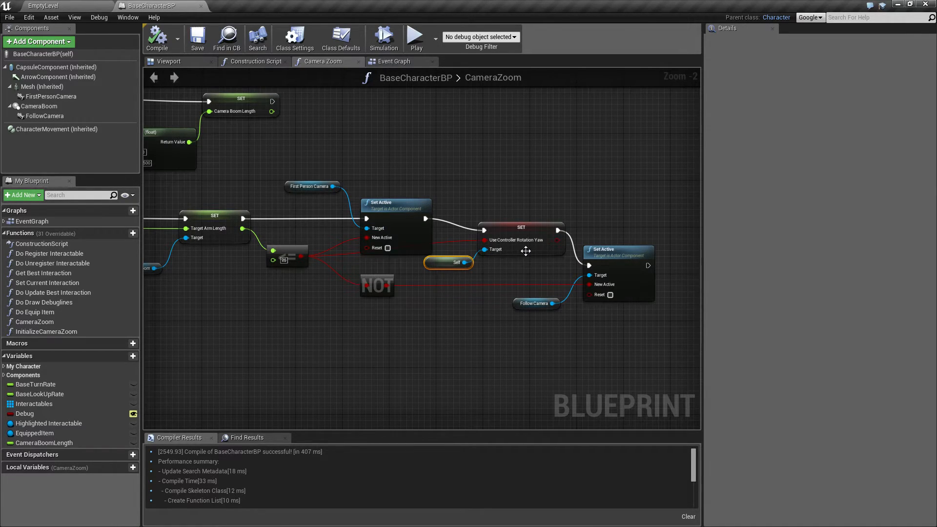
pyautogui.moveTo(78, 142)
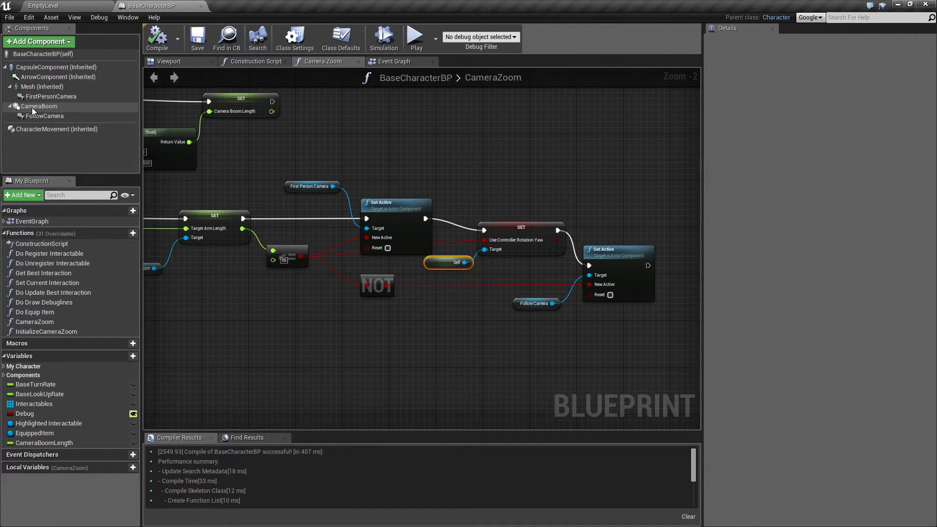
# Tick Use Pawn Control Rotation in FirstPersonCamera's Camera Settings and compile.
pyautogui.click(51, 96)
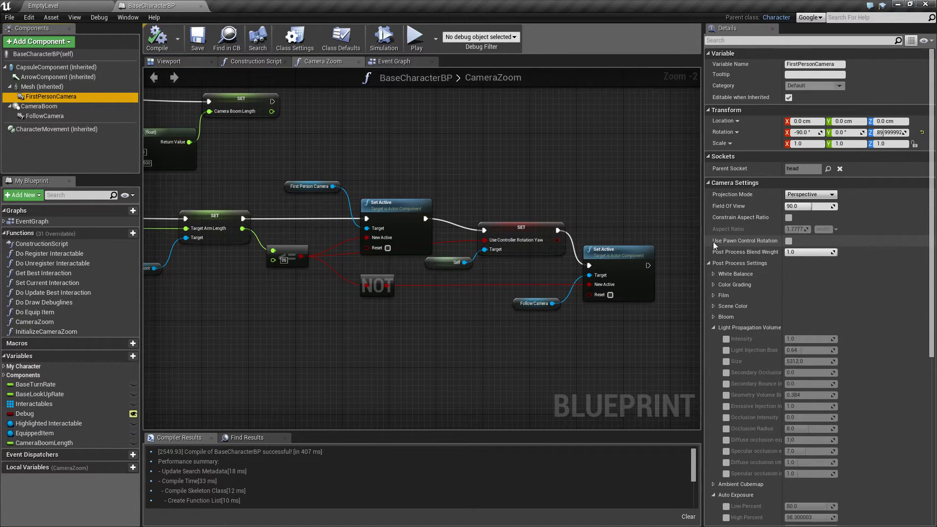
pyautogui.click(788, 240)
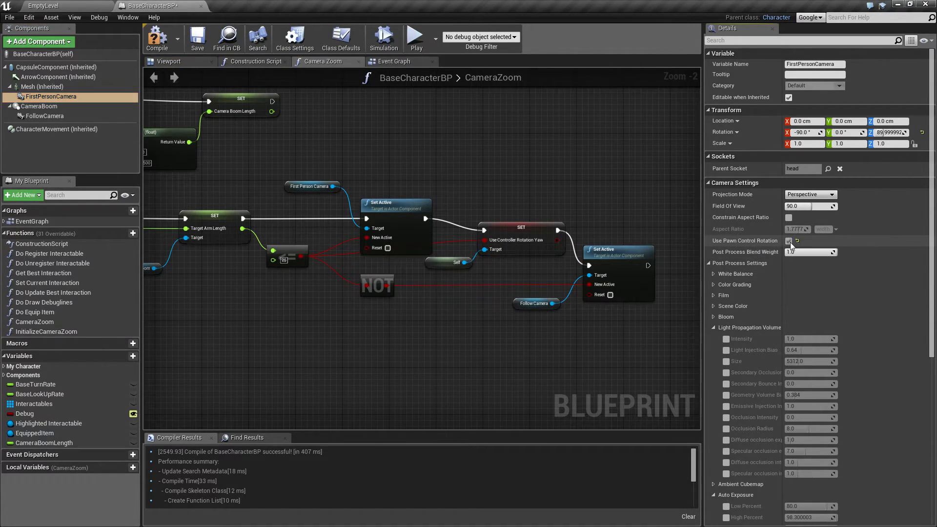
pyautogui.click(788, 240)
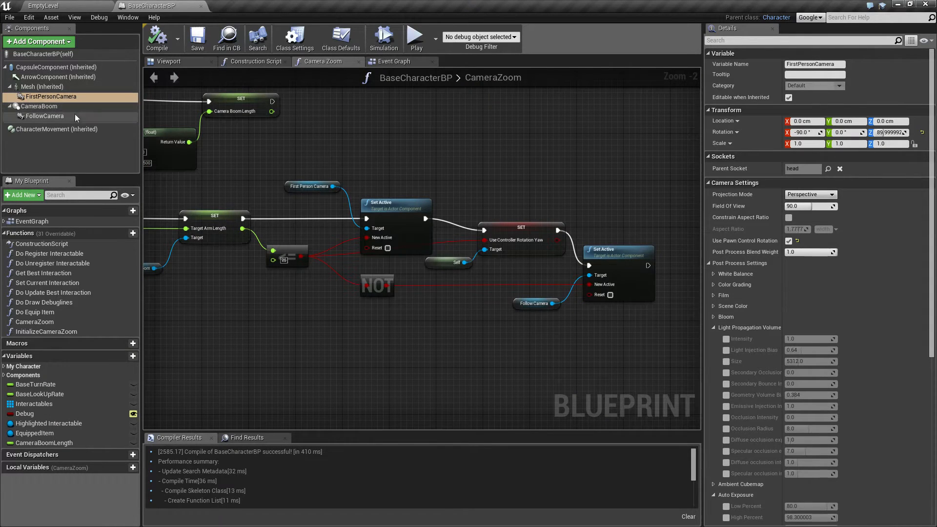
# Move FirstPersonCamera to Location Y 20 cm, just ahead of the mannequin's head.
pyautogui.click(169, 61)
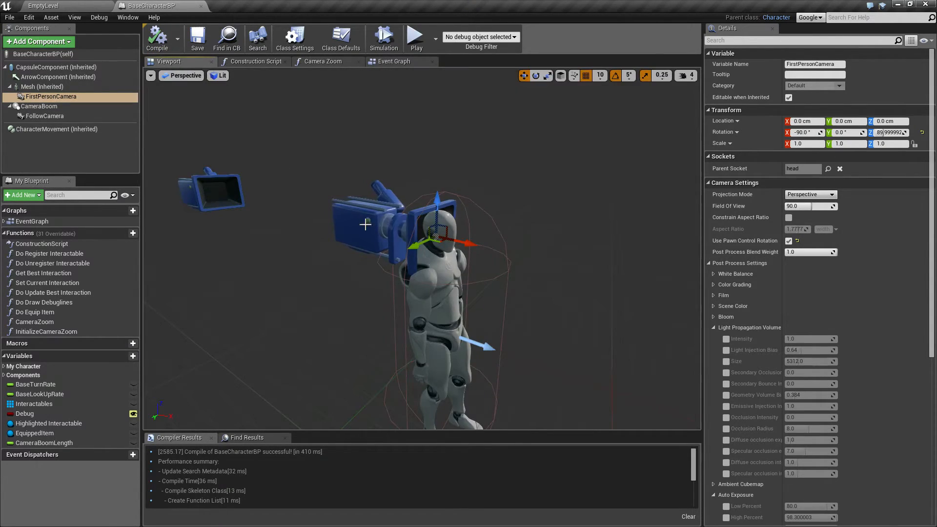
pyautogui.moveTo(412, 245); pyautogui.dragTo(484, 247)
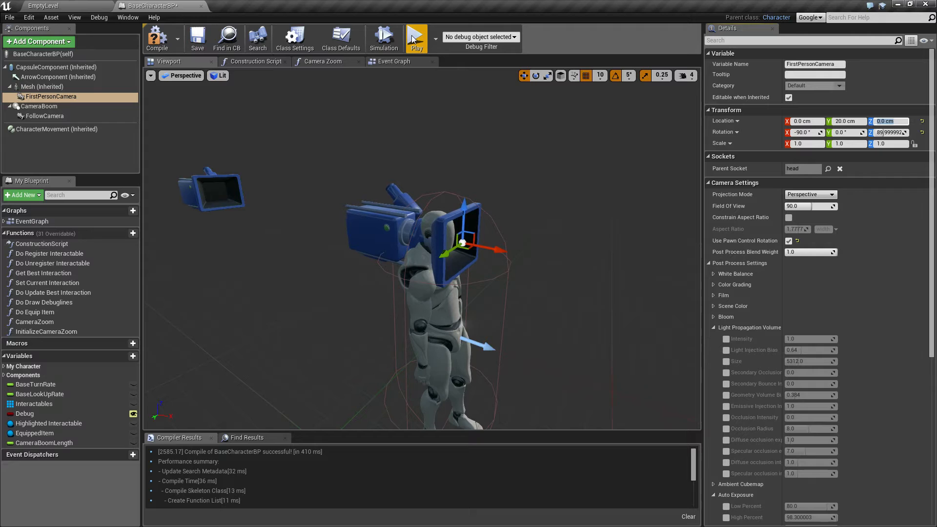
pyautogui.click(415, 37)
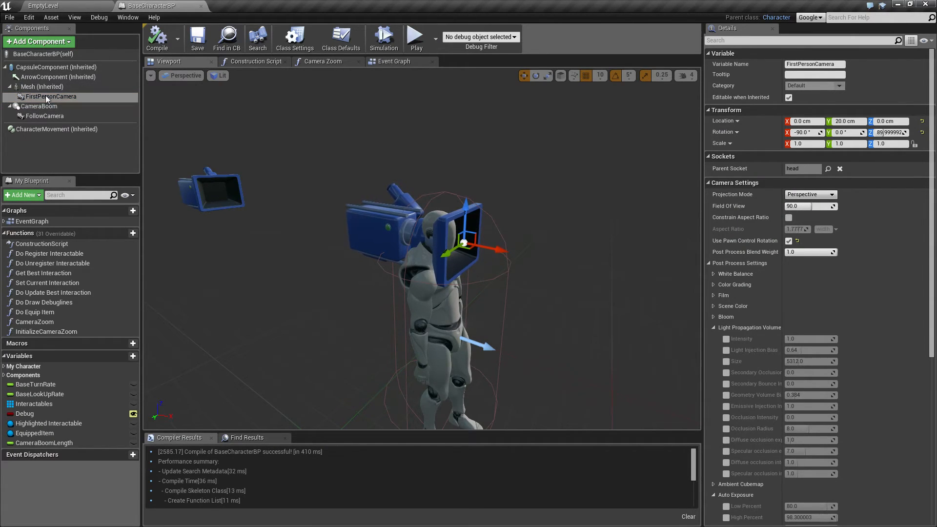
pyautogui.click(51, 96)
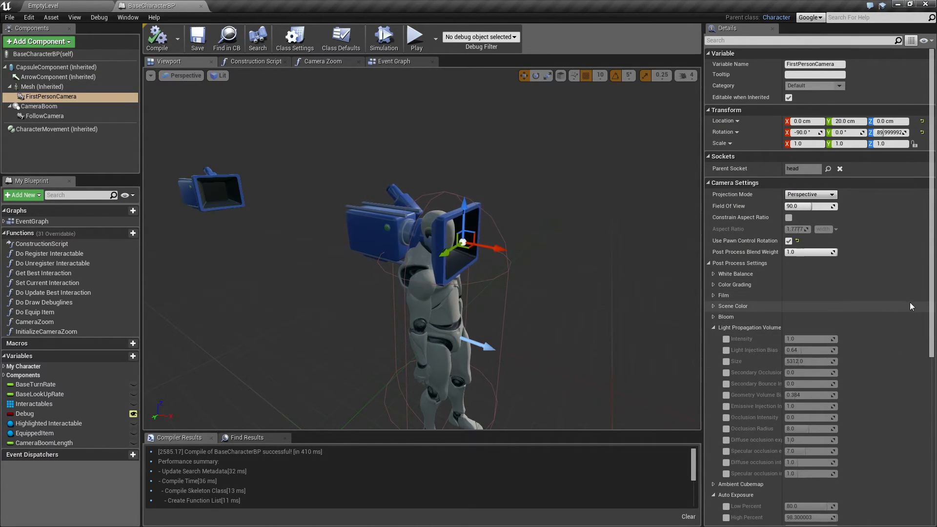
# Set Auto Exposure Min and Max Brightness to 1.0, save BaseCharacterBP, and play-test in standalone.
pyautogui.scroll(-3)
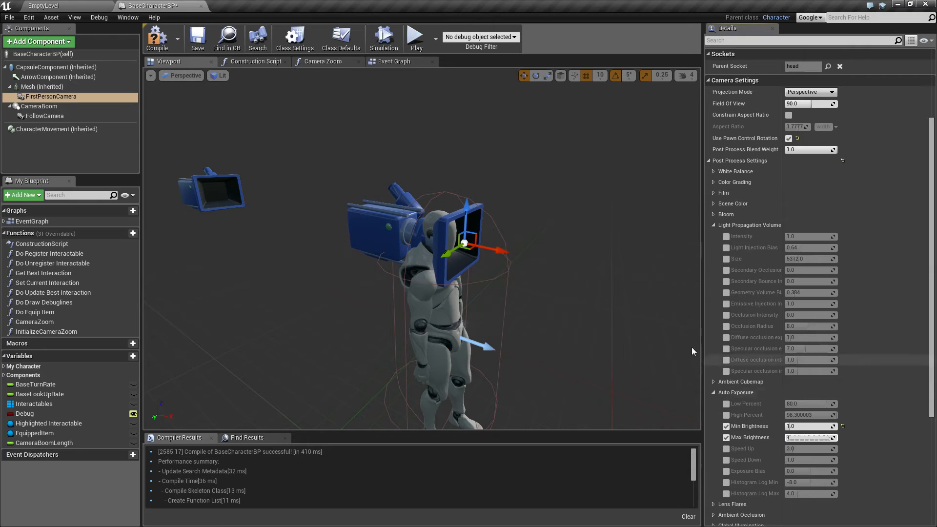
pyautogui.click(197, 38)
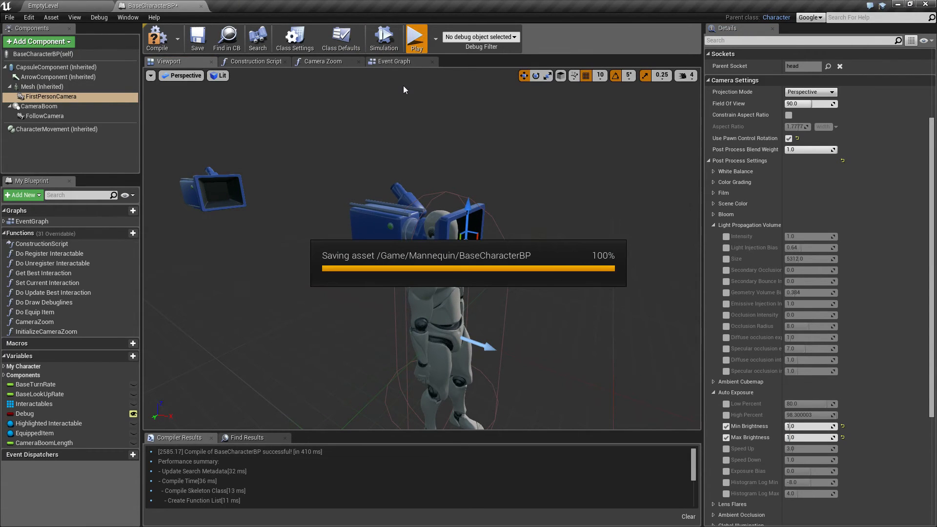
pyautogui.click(416, 37)
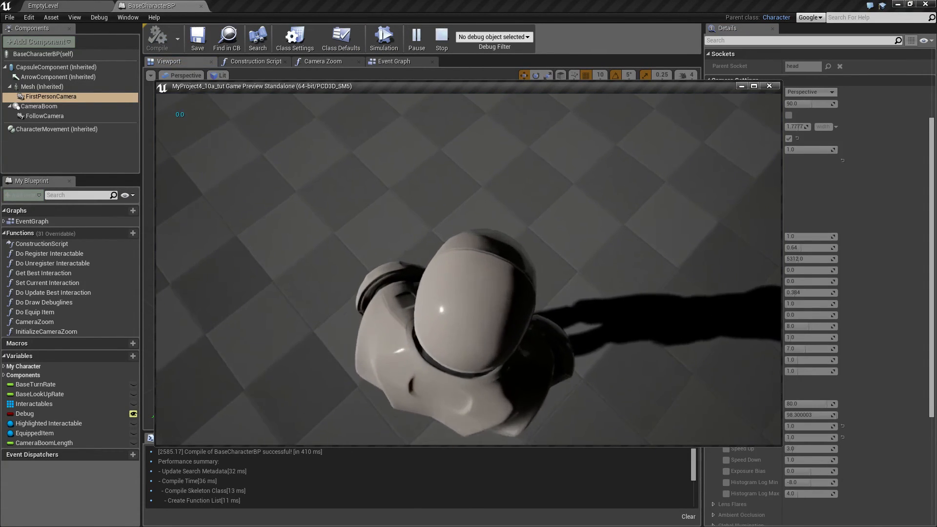